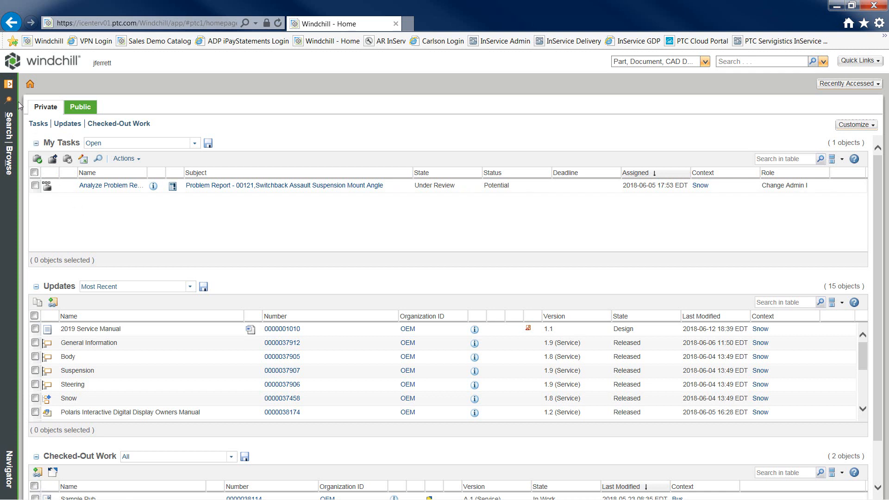
- Open the Snow, OEM product's Information Structure from Recently Visited in the Navigator
{"action": "left_click", "coordinate": [8, 84]}
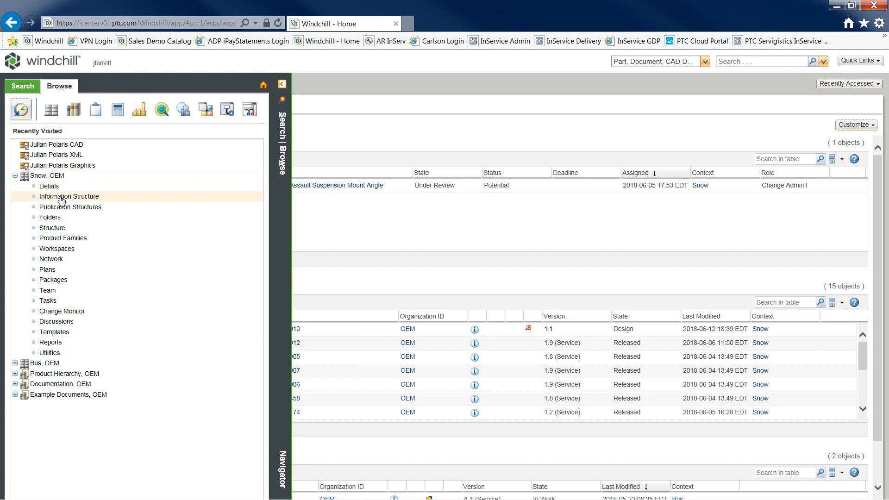
{"action": "left_click", "coordinate": [69, 196]}
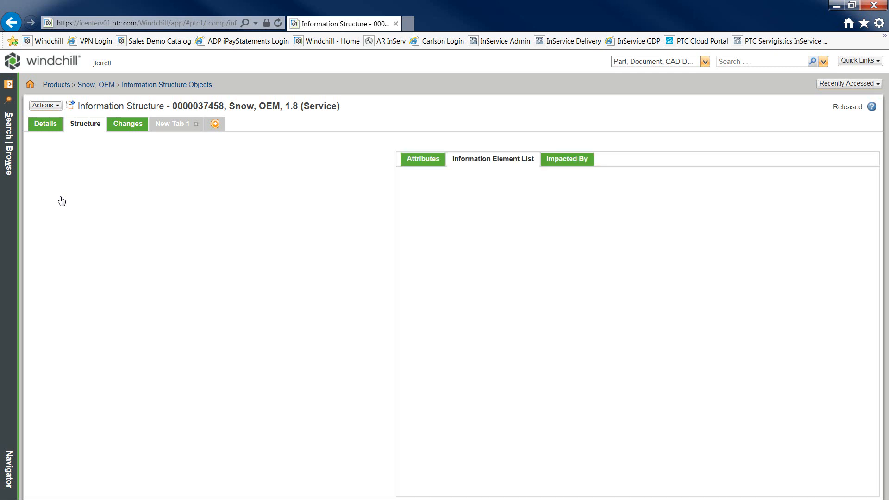
- Load the Snow structure, expand the 3000 Steering group and bring up its actions menu
{"action": "left_click", "coordinate": [84, 123]}
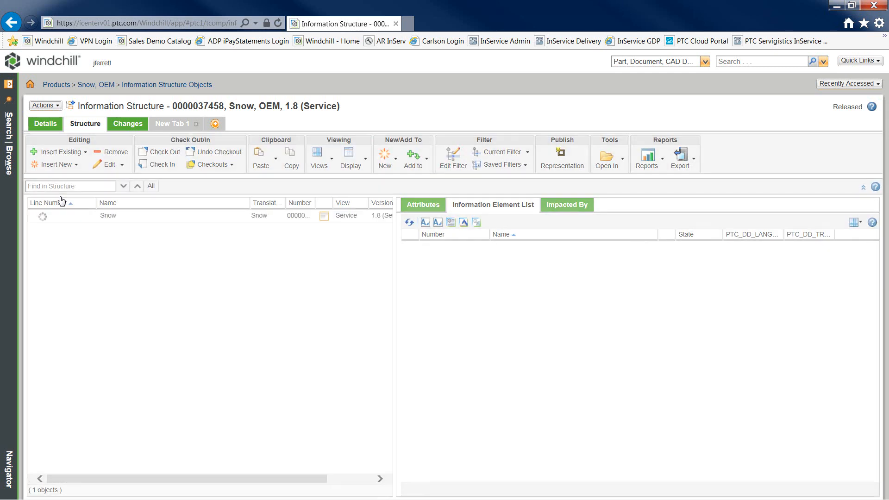
{"action": "left_click", "coordinate": [41, 215]}
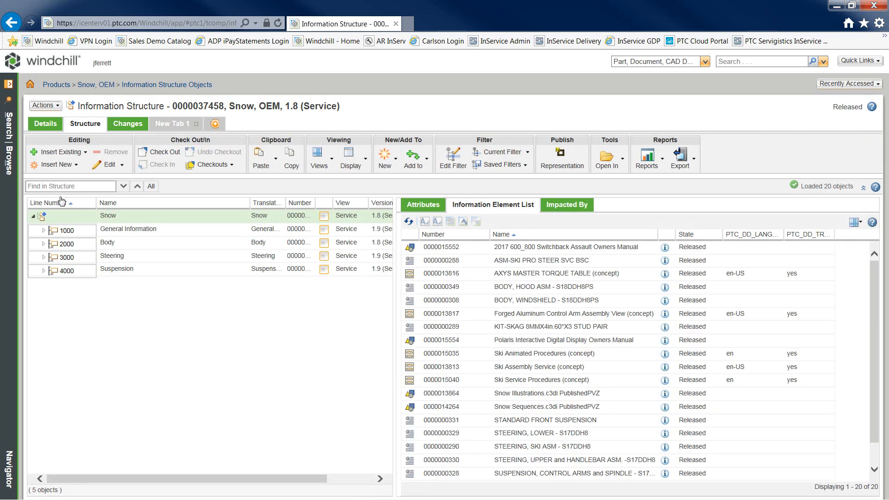
{"action": "left_click", "coordinate": [111, 255]}
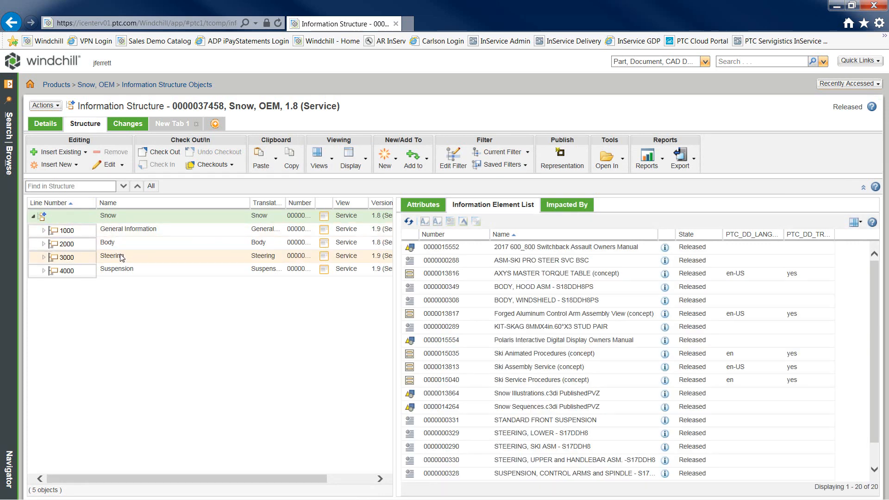
{"action": "left_click", "coordinate": [111, 257]}
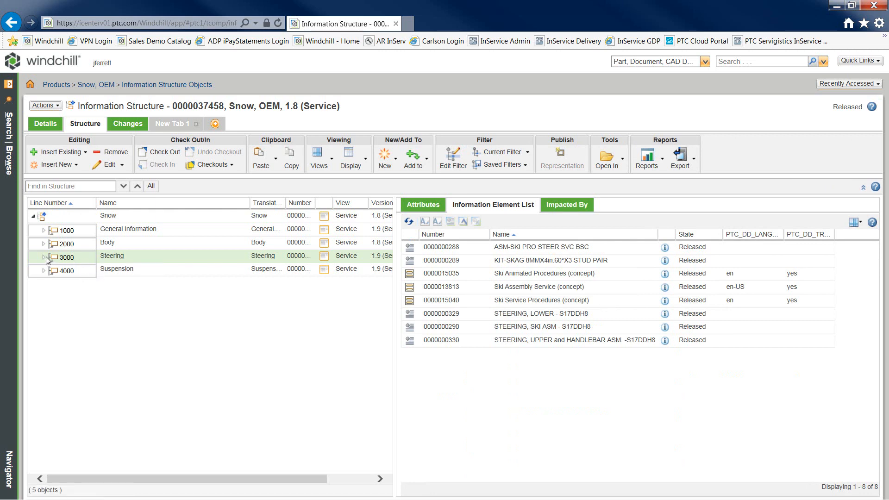
{"action": "left_click", "coordinate": [43, 257]}
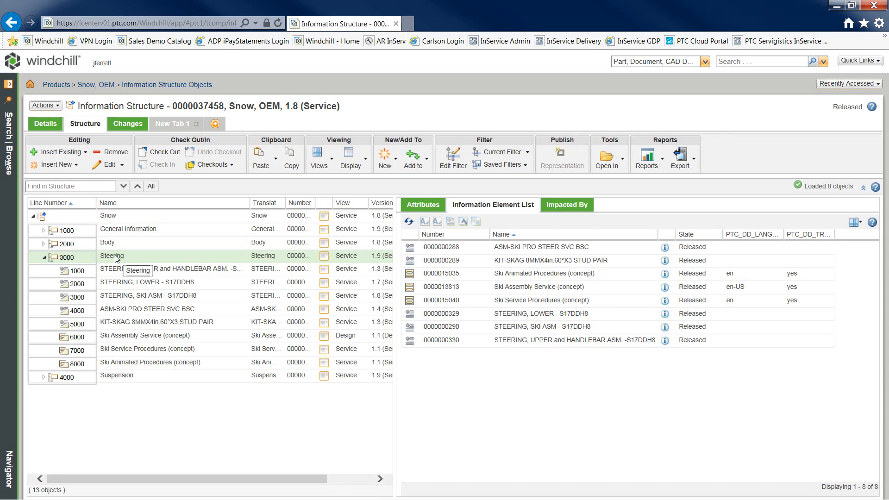
{"action": "right_click", "coordinate": [111, 256]}
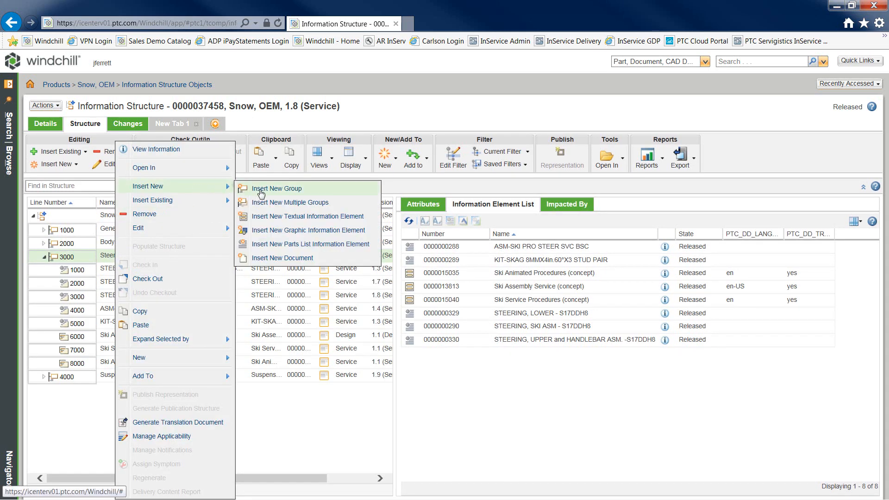
{"action": "mouse_move", "coordinate": [277, 220]}
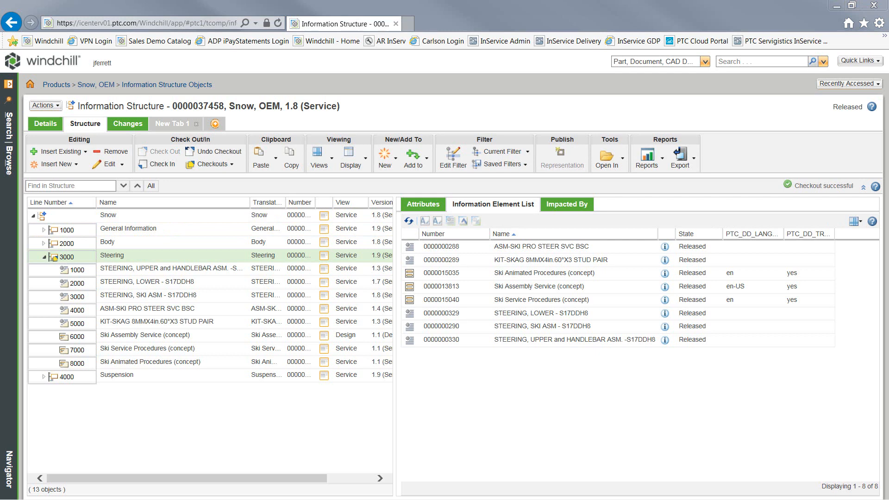
- Create 'Skag Installation Procedure' under Steering as a Dynamic Document using the Arbortext Concept template
{"action": "left_click", "coordinate": [54, 164]}
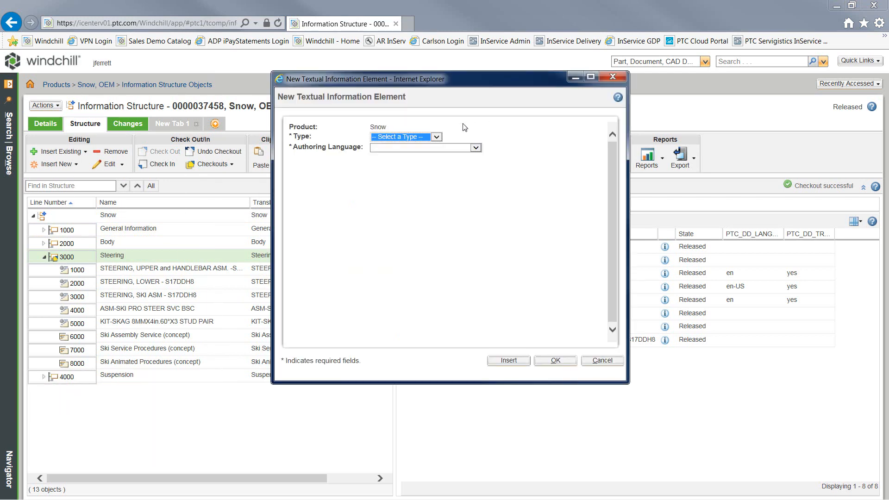
{"action": "left_click", "coordinate": [405, 137]}
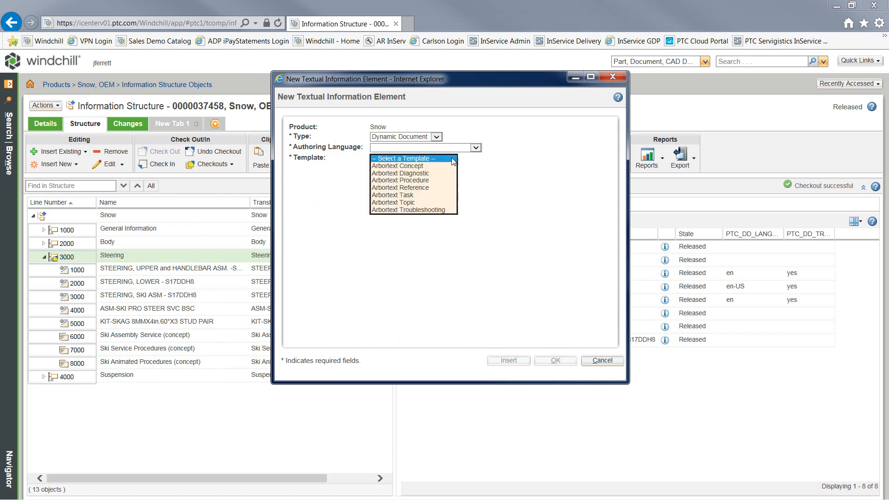
{"action": "left_click", "coordinate": [397, 166]}
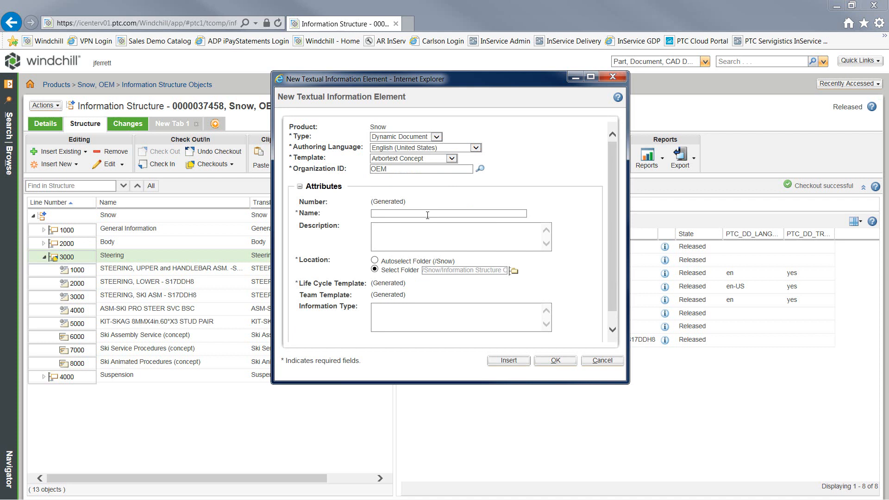
{"action": "left_click", "coordinate": [448, 213]}
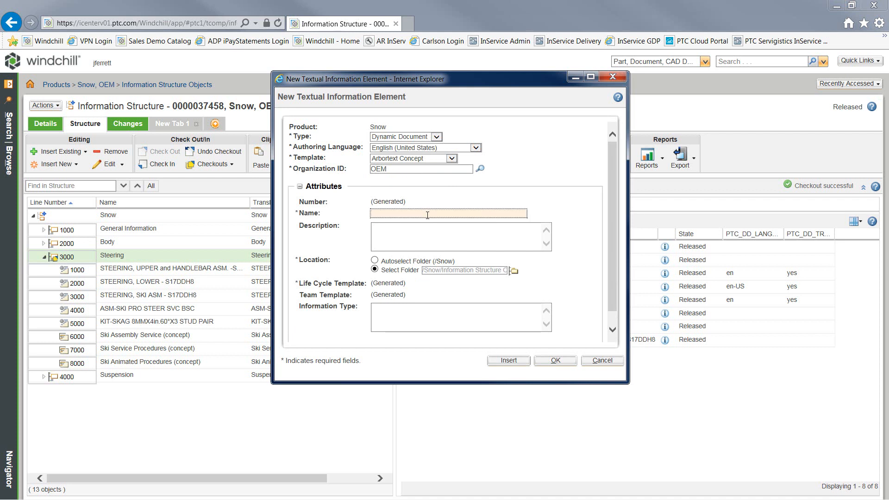
{"action": "type", "text": "Skag Ins"}
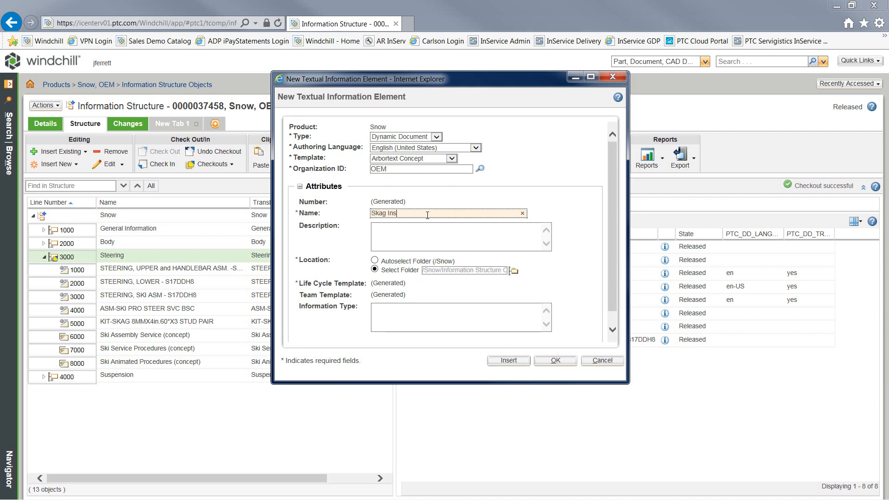
{"action": "type", "text": "tallation"}
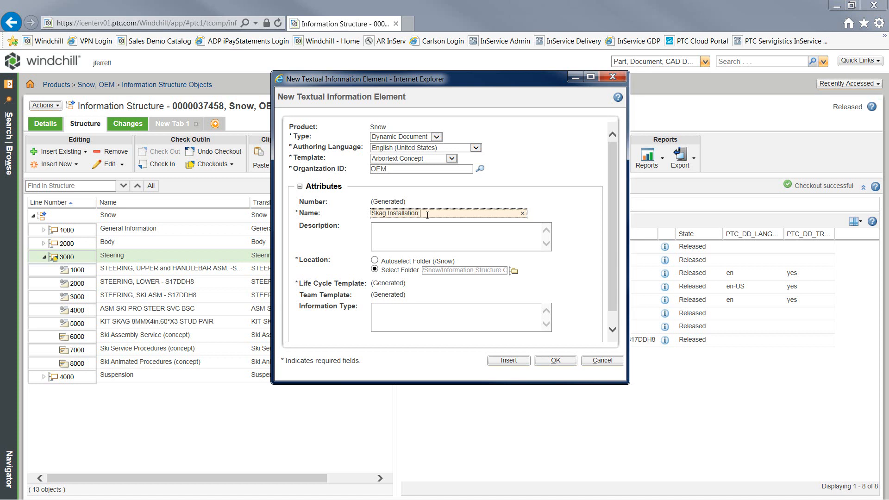
{"action": "type", "text": "Procedu"}
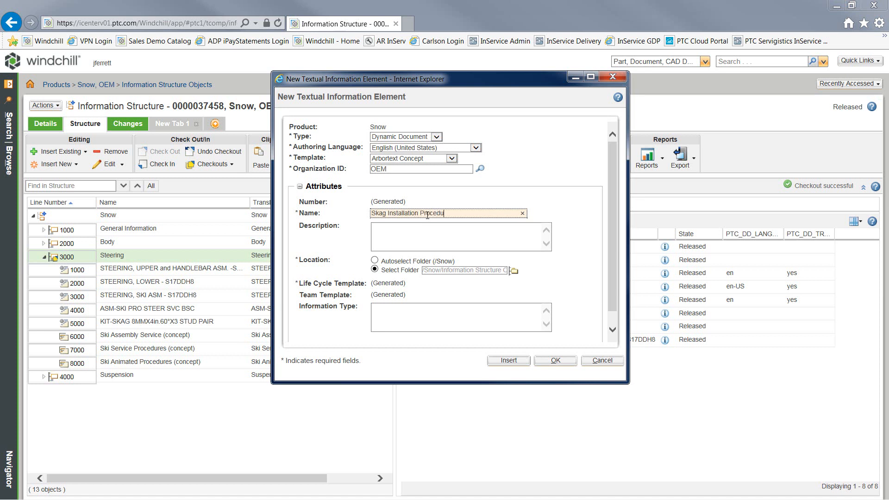
{"action": "type", "text": "re"}
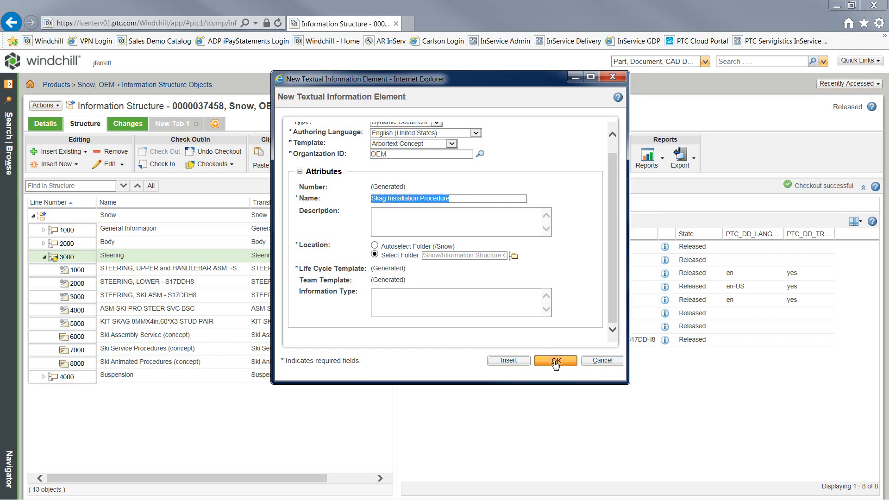
{"action": "left_click", "coordinate": [555, 360]}
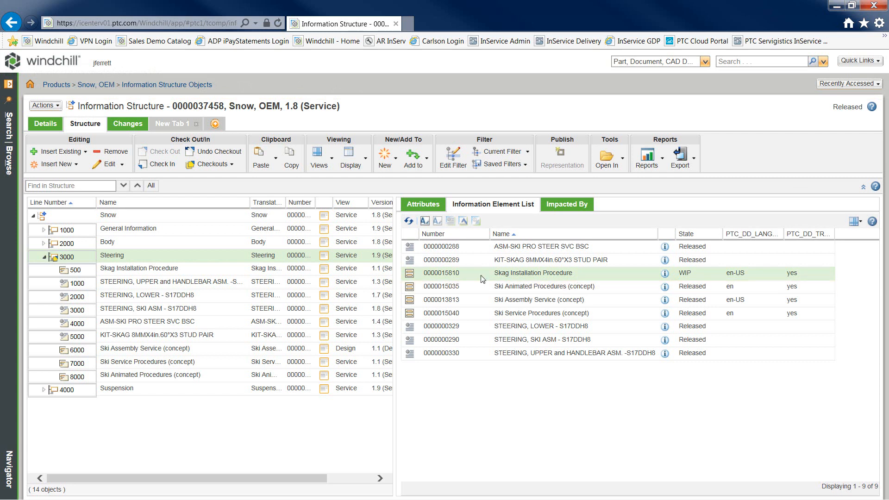
{"action": "mouse_move", "coordinate": [424, 221]}
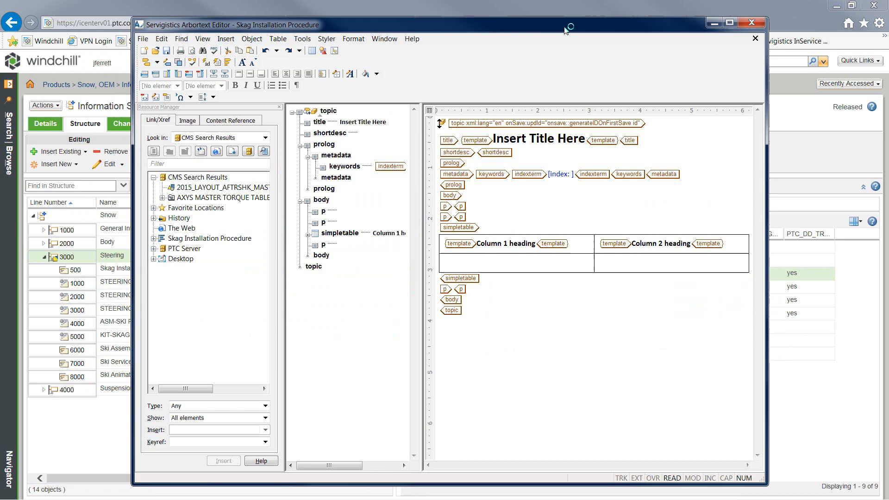
- Maximize the editor and check out the Skag Installation Procedure topic from Windchill
{"action": "left_click", "coordinate": [732, 22]}
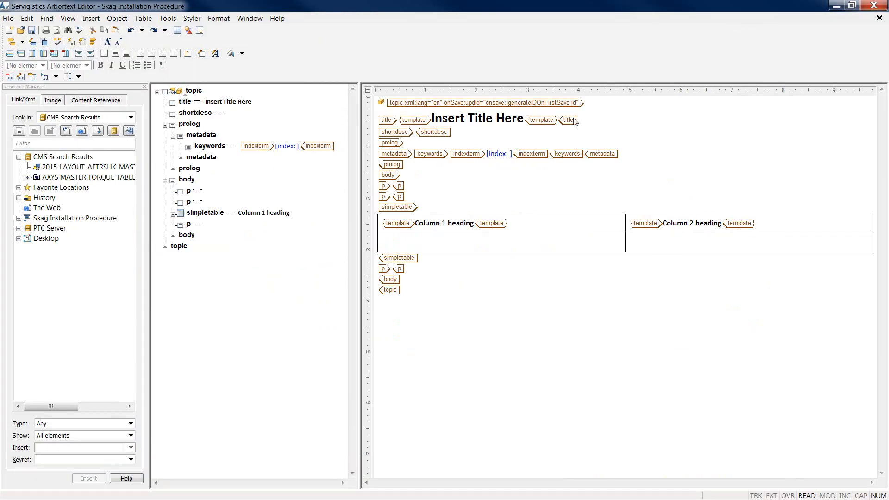
{"action": "left_click", "coordinate": [117, 18]}
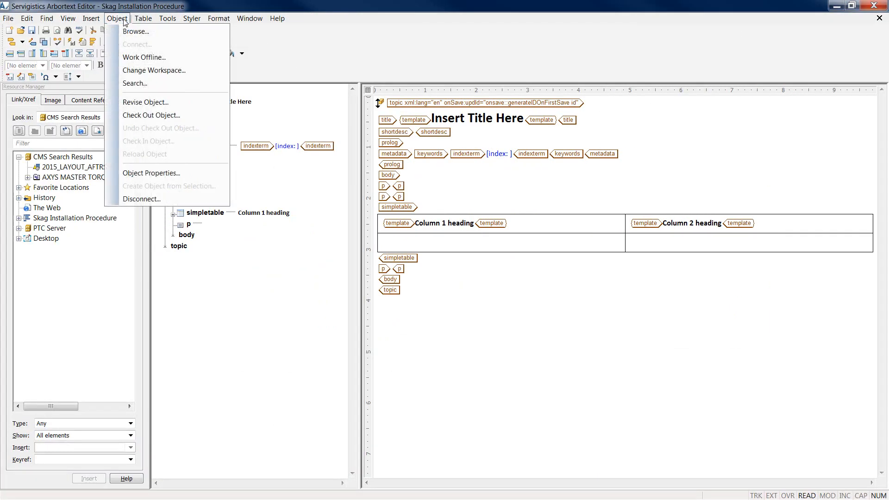
{"action": "left_click", "coordinate": [151, 115]}
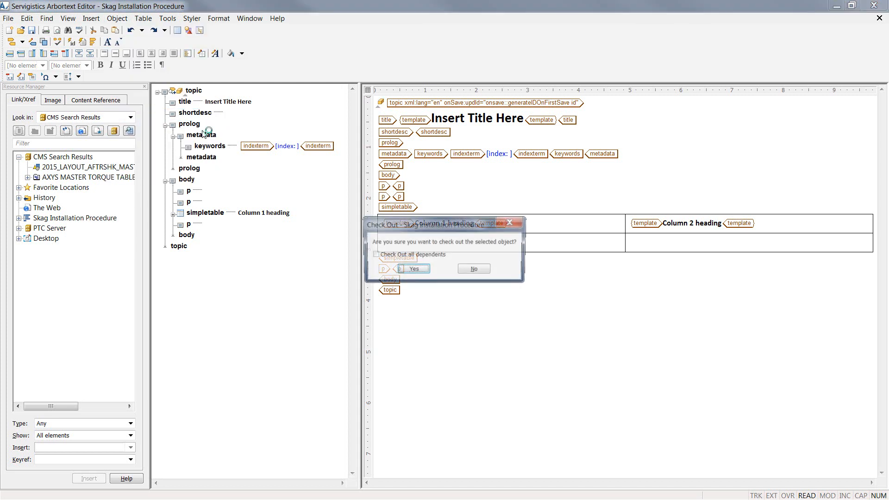
{"action": "left_click", "coordinate": [412, 268]}
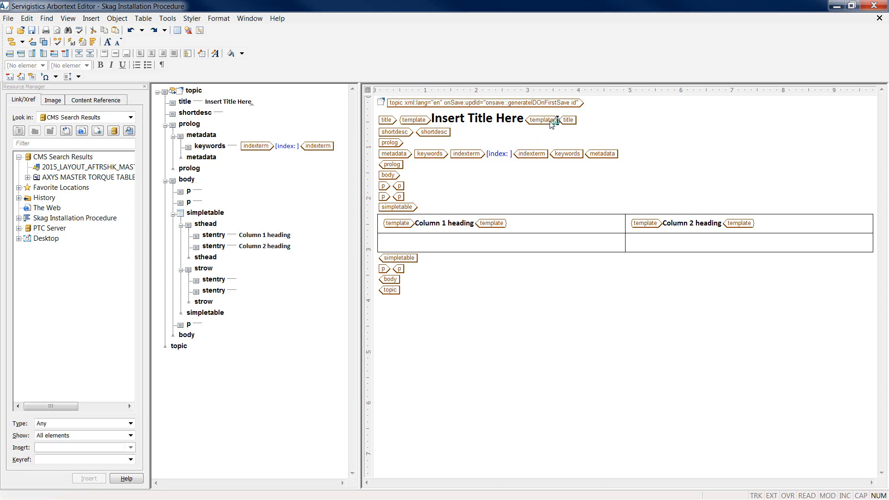
- Title the topic 'Skag Installation Procedure' and add index terms Procedure and Skag Installation
{"action": "type", "text": "Skag Installation Procedure"}
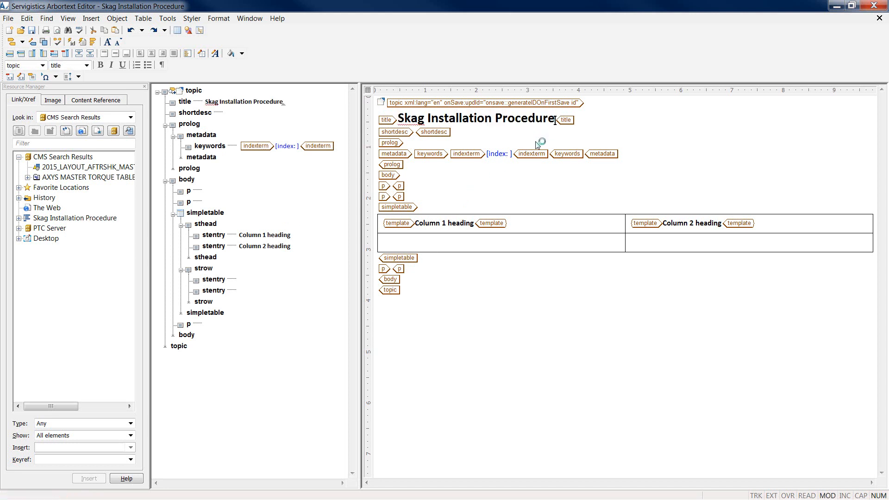
{"action": "mouse_move", "coordinate": [464, 161]}
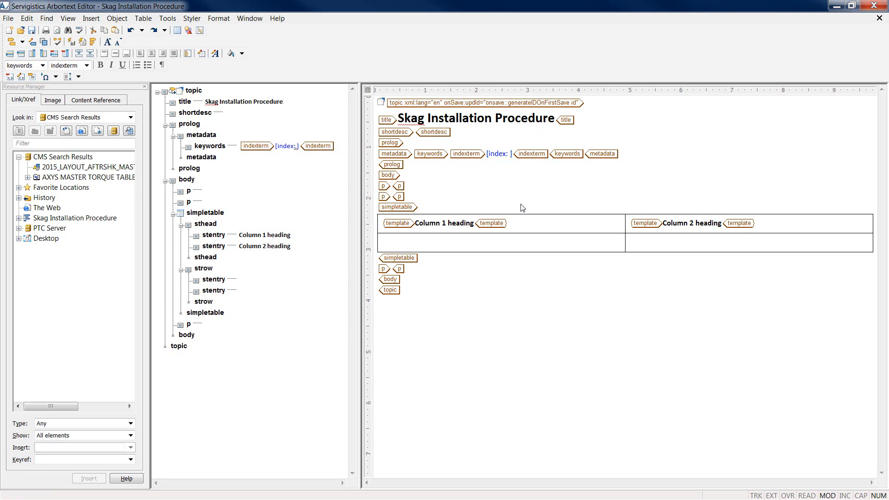
{"action": "type", "text": "Procedure"}
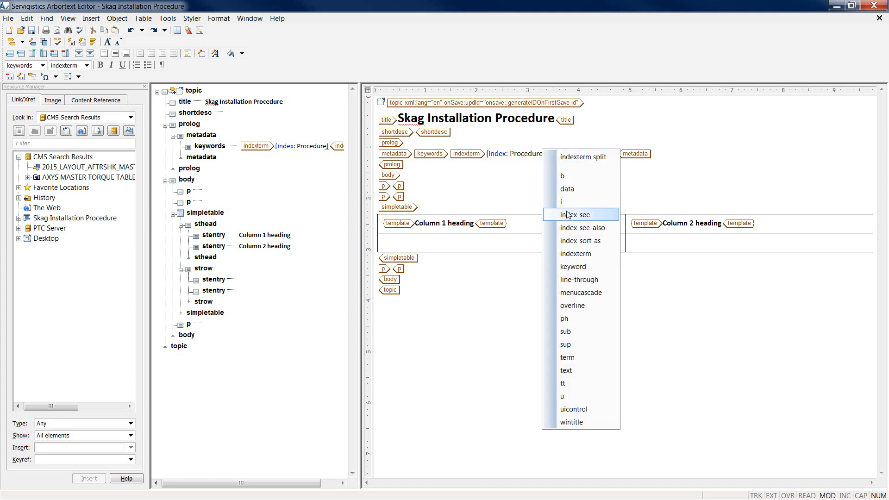
{"action": "left_click", "coordinate": [575, 253]}
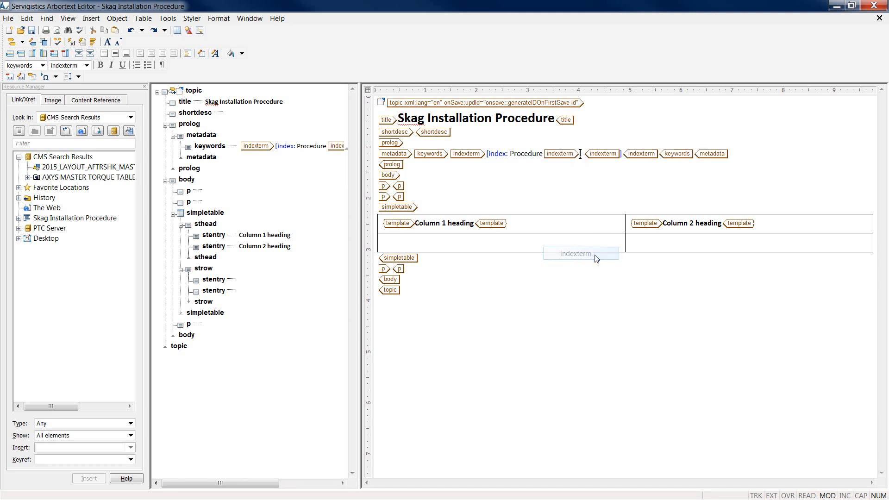
{"action": "type", "text": "Skag Installa"}
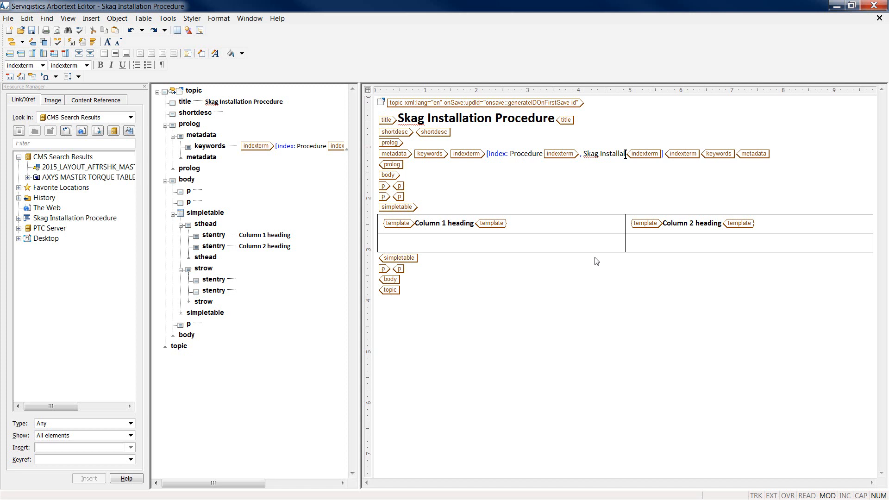
{"action": "type", "text": "ion"}
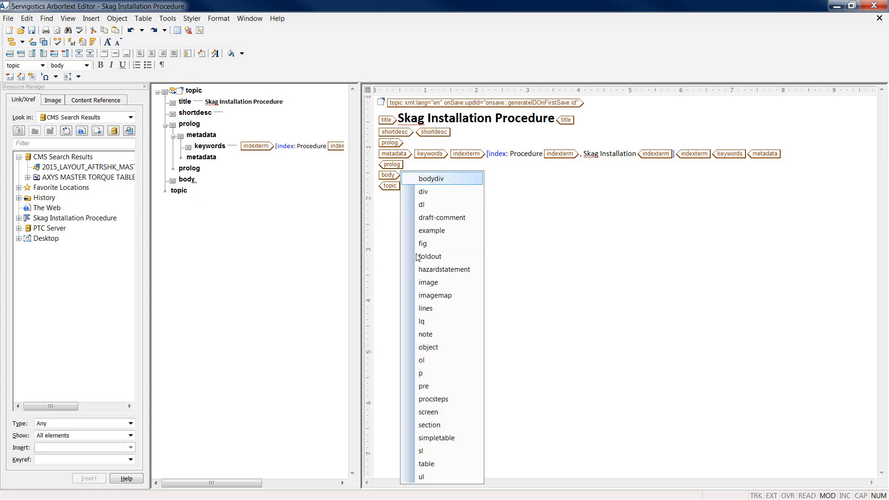
{"action": "mouse_move", "coordinate": [428, 360]}
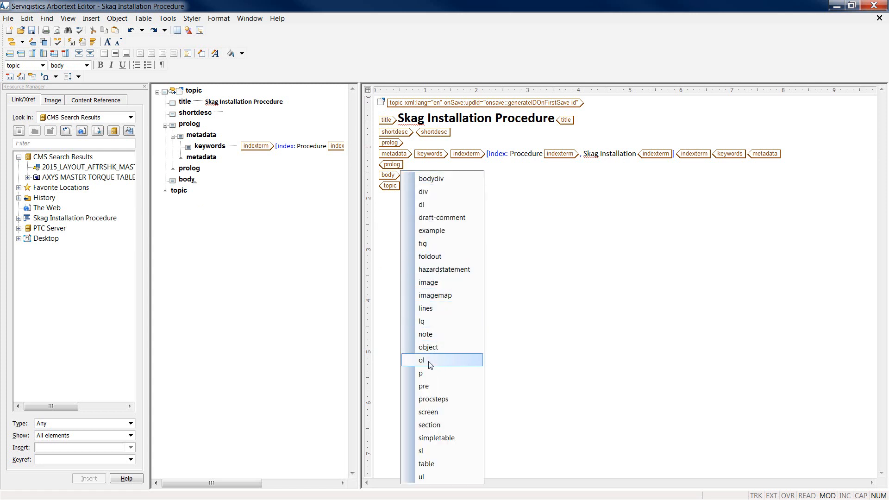
- Add a numbered list whose first step reads 'Install the Skag into the underside of the ski as shown.'
{"action": "left_click", "coordinate": [421, 361]}
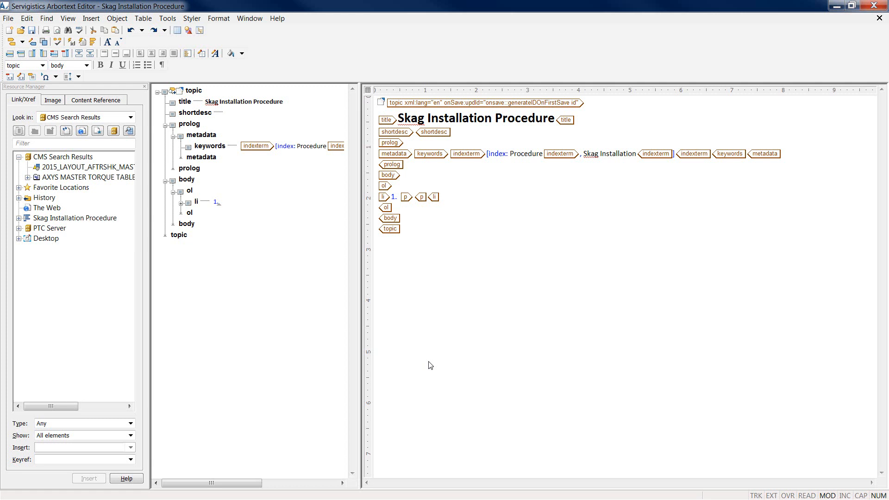
{"action": "left_click", "coordinate": [414, 197]}
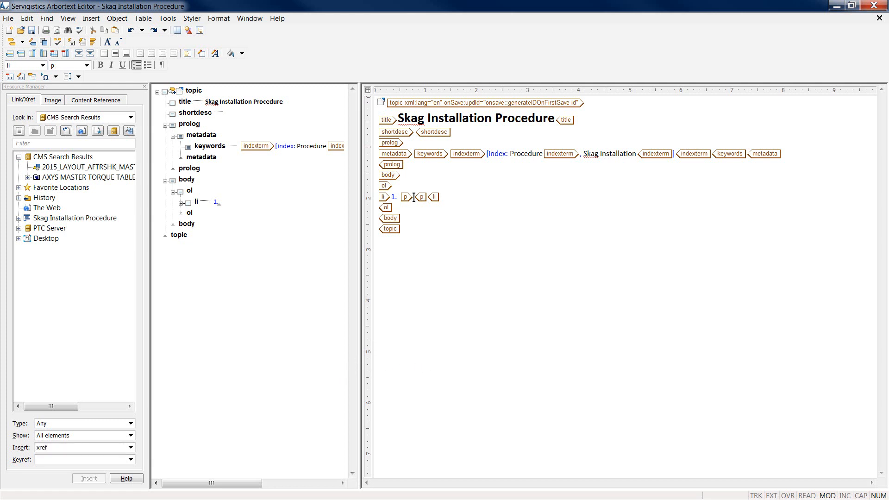
{"action": "mouse_move", "coordinate": [413, 197]}
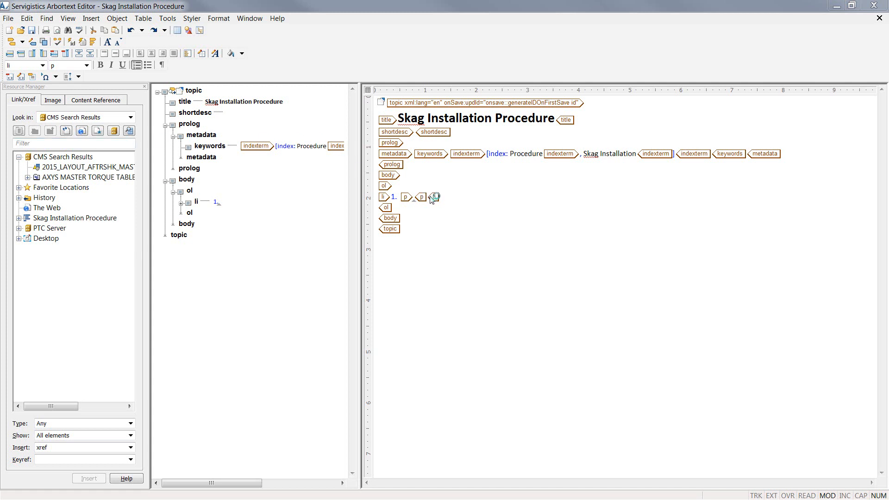
{"action": "type", "text": "Install the Skag into the underside of the ski as shown."}
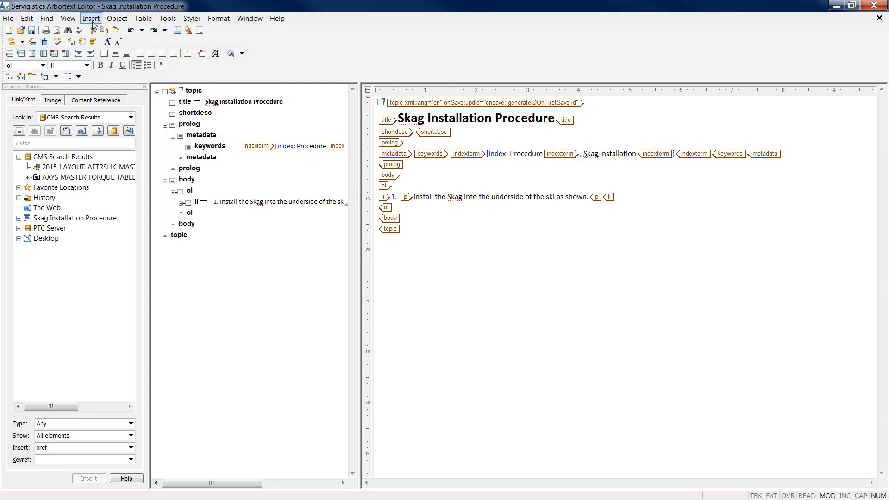
{"action": "left_click", "coordinate": [91, 18]}
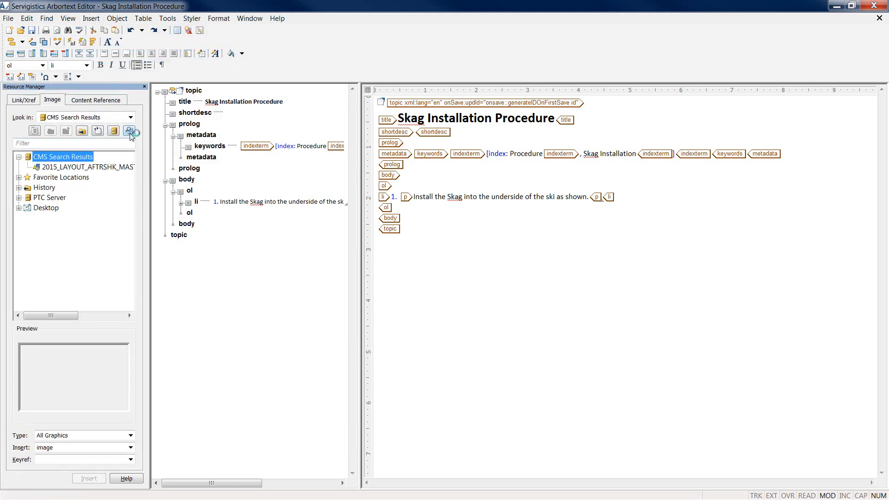
- Search the repository for snow* graphics and select the published Snow Illustrations viewable
{"action": "left_click", "coordinate": [129, 131]}
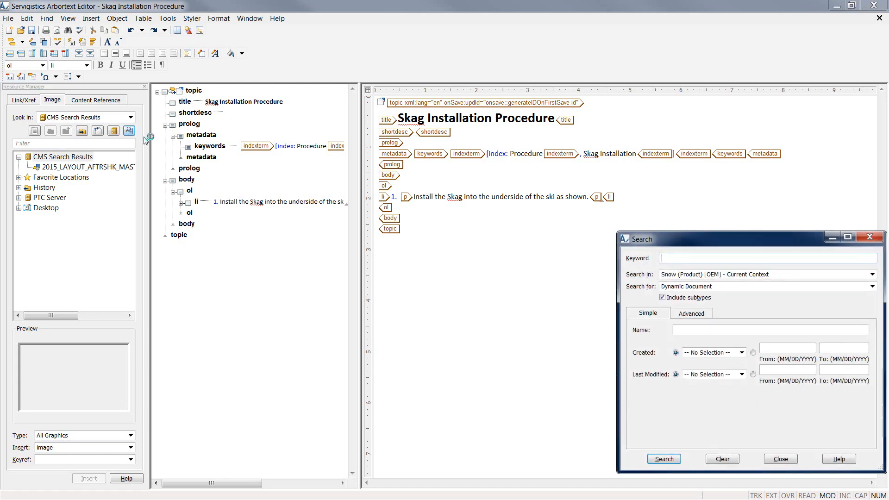
{"action": "left_click", "coordinate": [770, 329]}
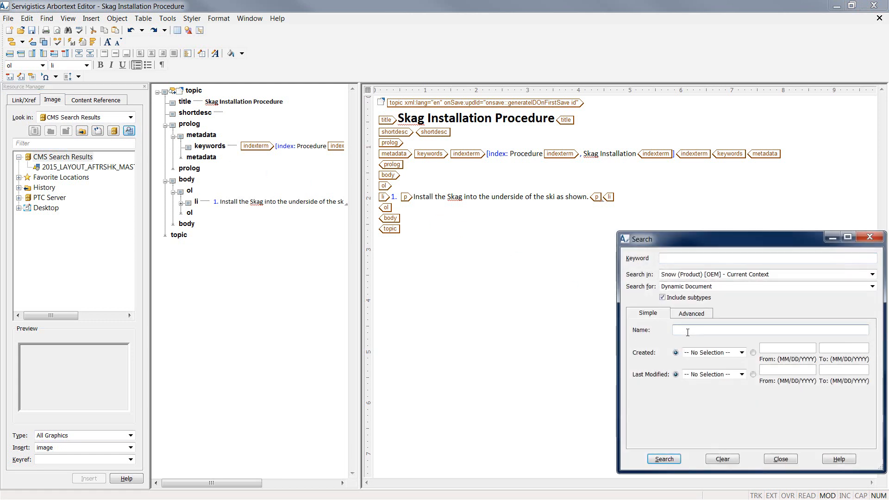
{"action": "type", "text": "snow*"}
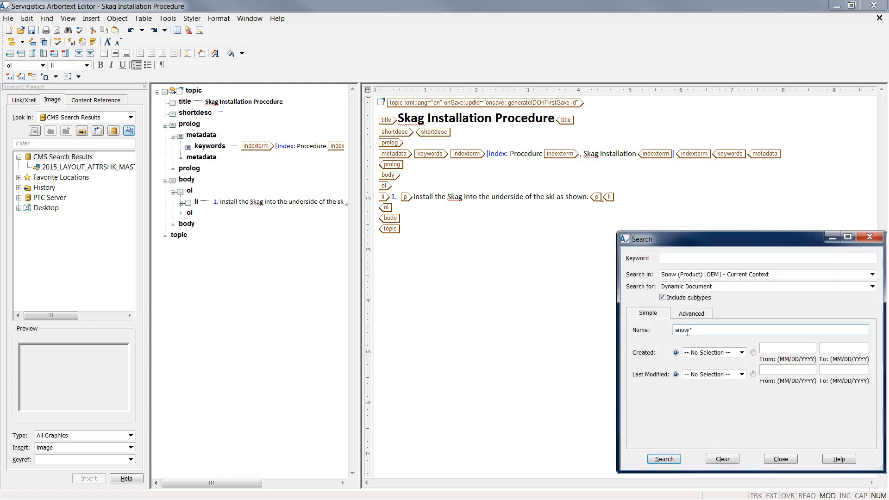
{"action": "left_click", "coordinate": [663, 459]}
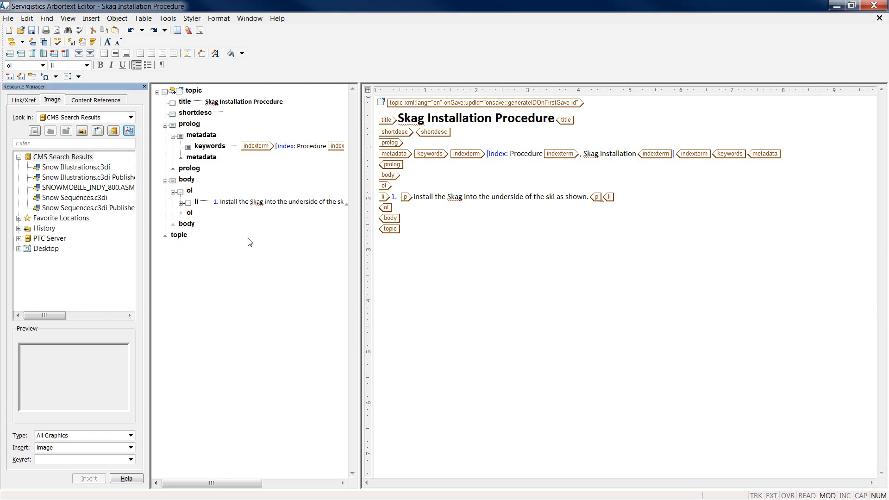
{"action": "left_click", "coordinate": [88, 177]}
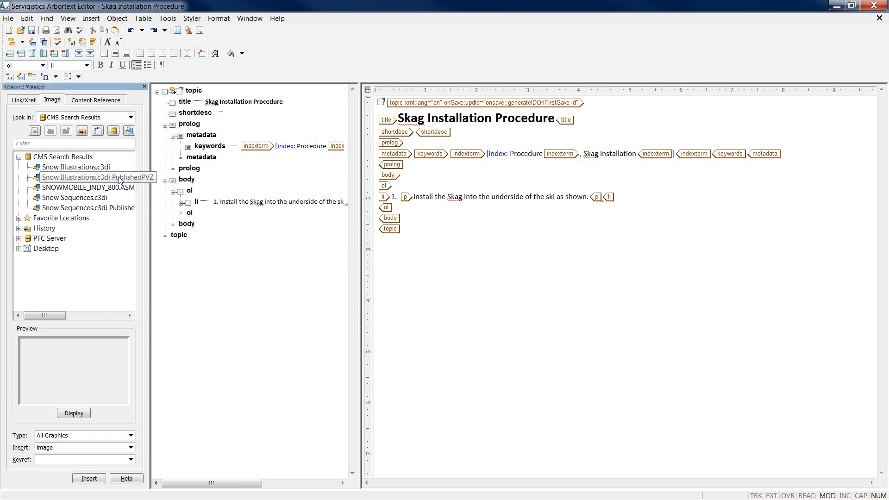
{"action": "left_click", "coordinate": [88, 178]}
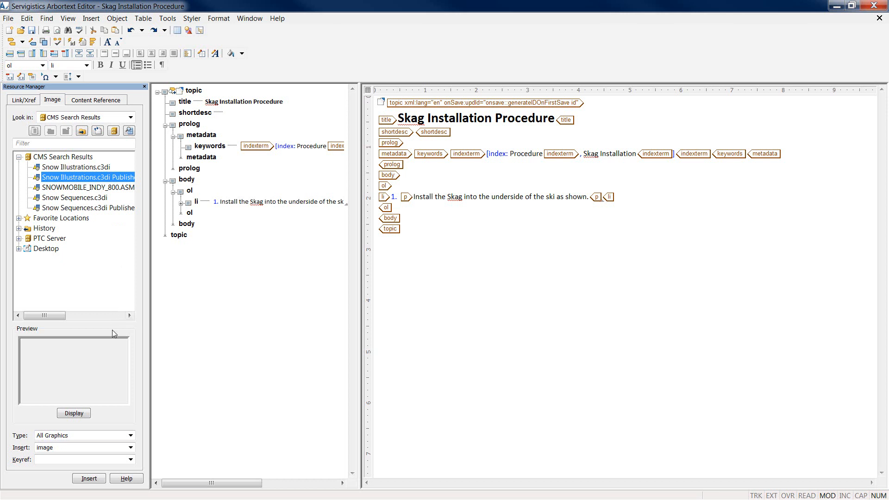
{"action": "left_click", "coordinate": [88, 479]}
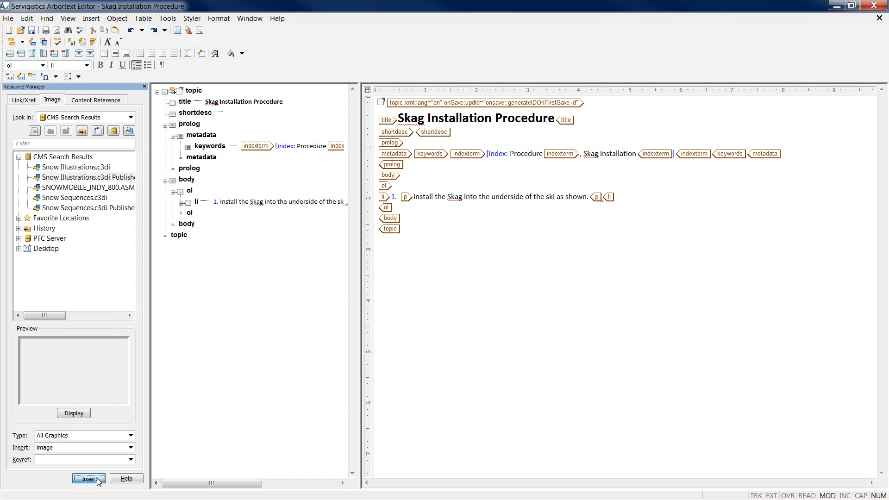
- Insert Snow Illustrations into step 1: centred, on its own line, scaled to fit, view AXYS SKI SKAGS1
{"action": "left_click", "coordinate": [88, 478]}
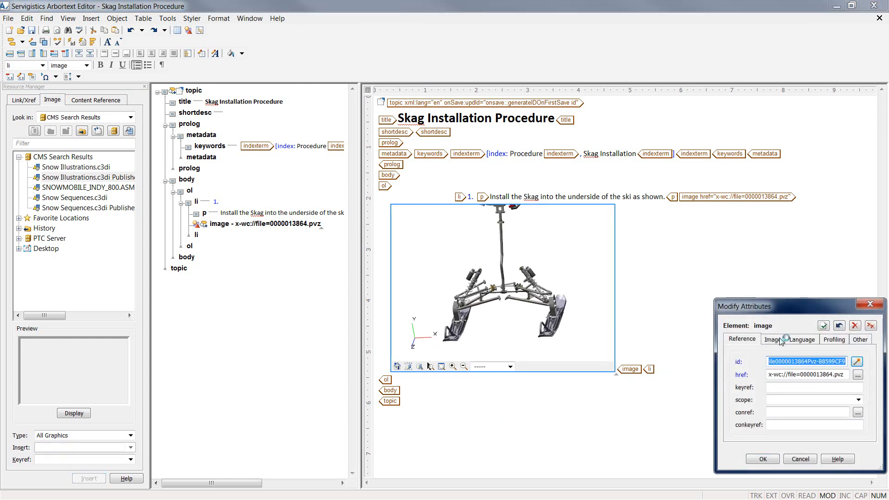
{"action": "left_click", "coordinate": [772, 339]}
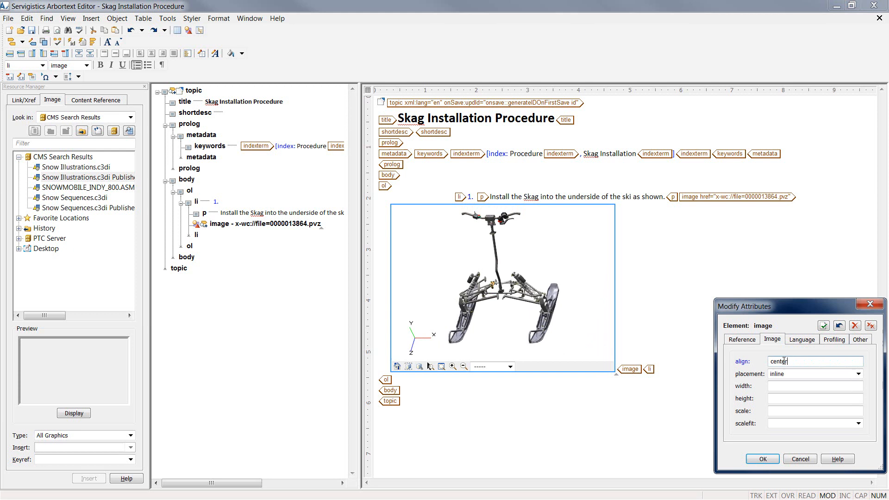
{"action": "left_click", "coordinate": [813, 374]}
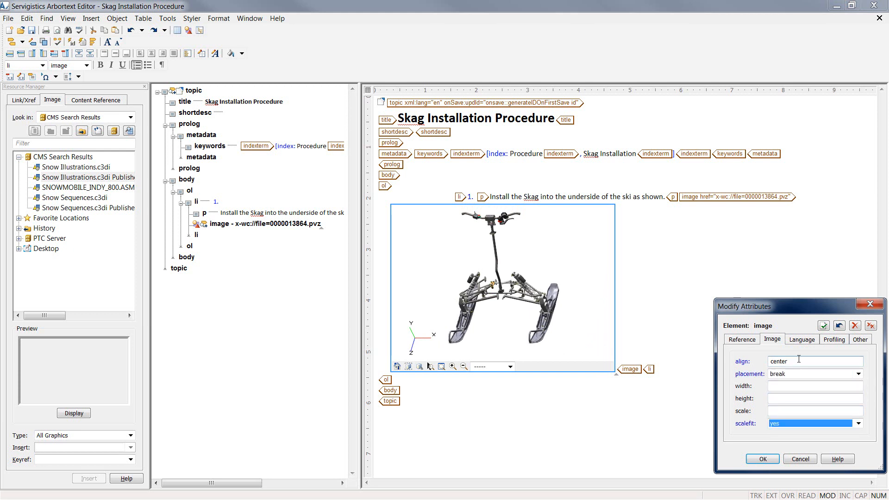
{"action": "left_click", "coordinate": [860, 338]}
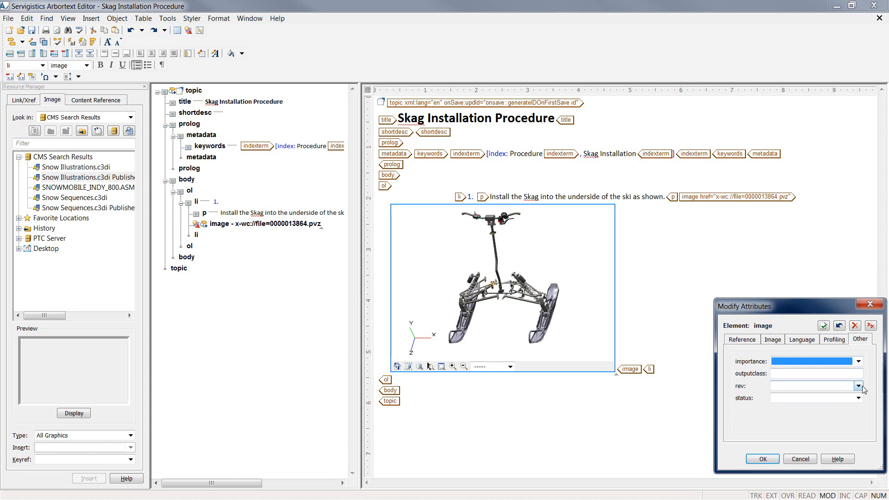
{"action": "left_click", "coordinate": [857, 386]}
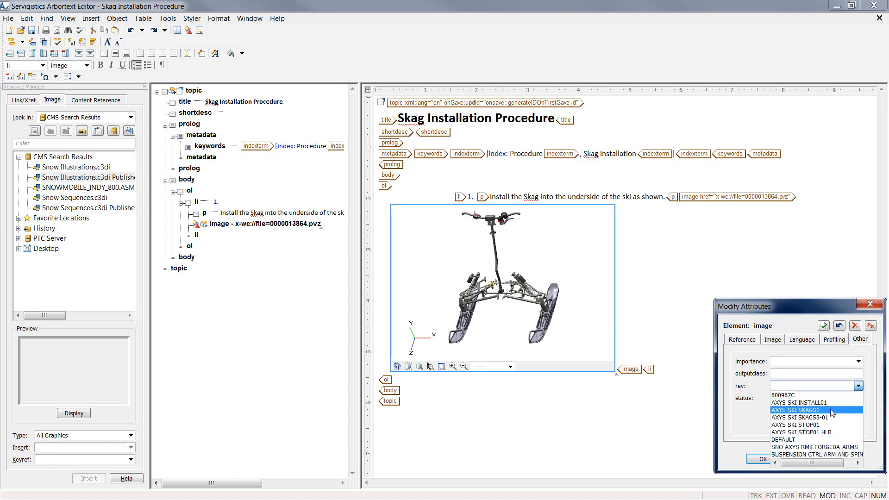
{"action": "left_click", "coordinate": [800, 410]}
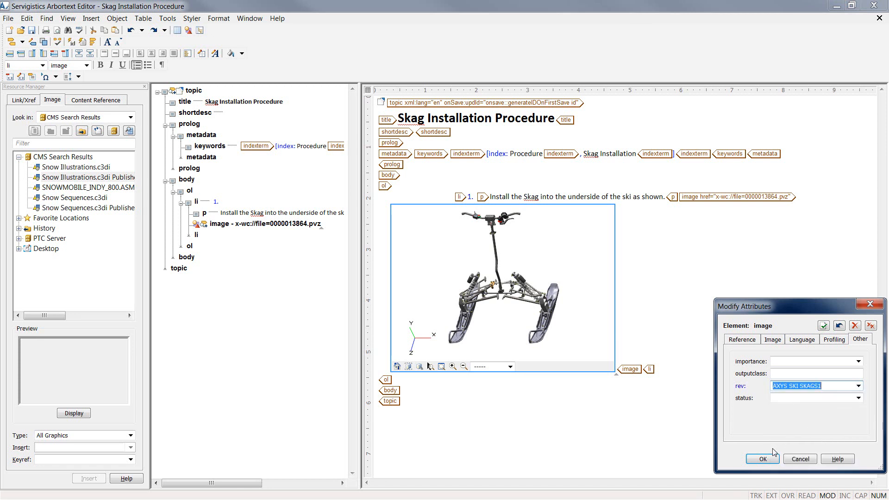
{"action": "left_click", "coordinate": [761, 459]}
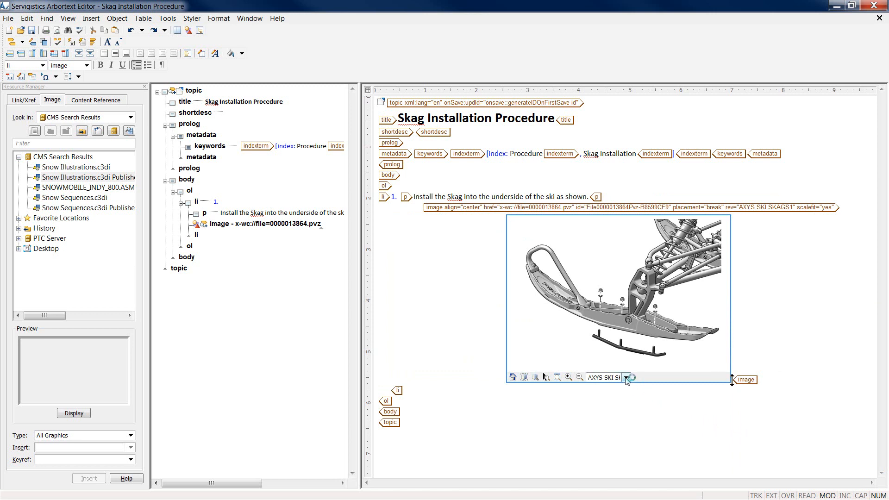
- Add step 2 reading 'Ensure that the Skag is installed in the correct direction. Protrusion is on the back half.'
{"action": "left_click", "coordinate": [627, 377]}
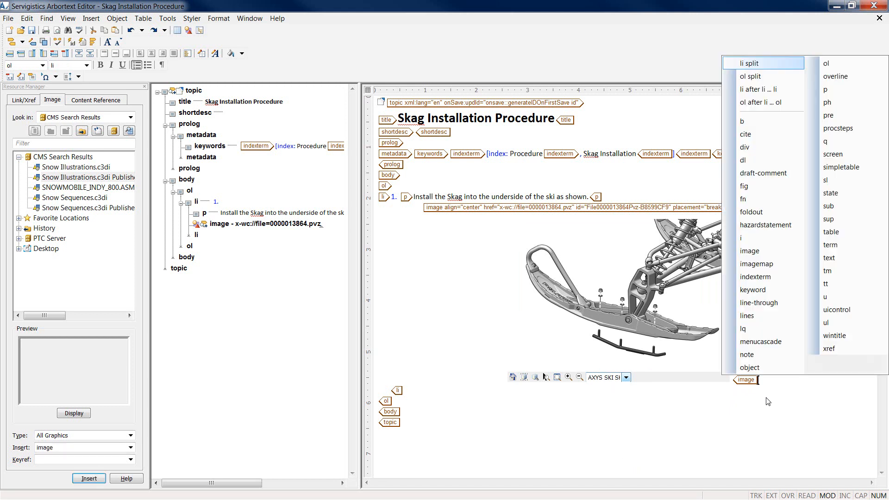
{"action": "left_click", "coordinate": [748, 63]}
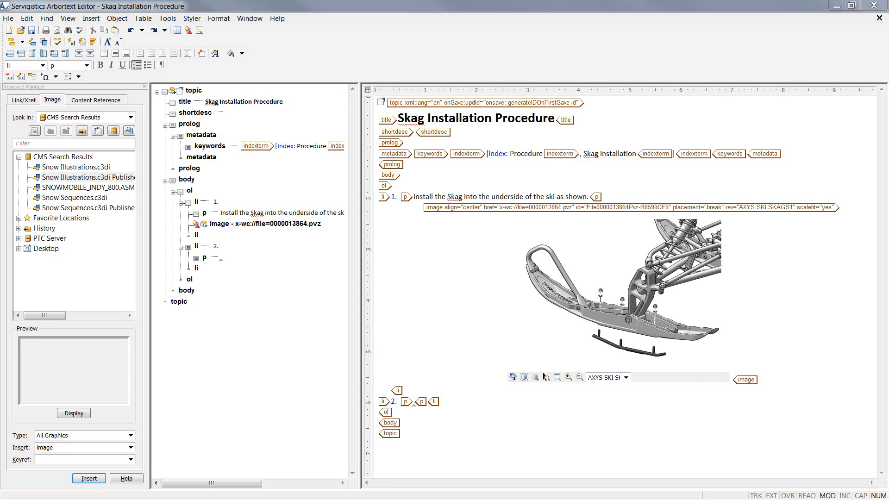
{"action": "left_click", "coordinate": [405, 402]}
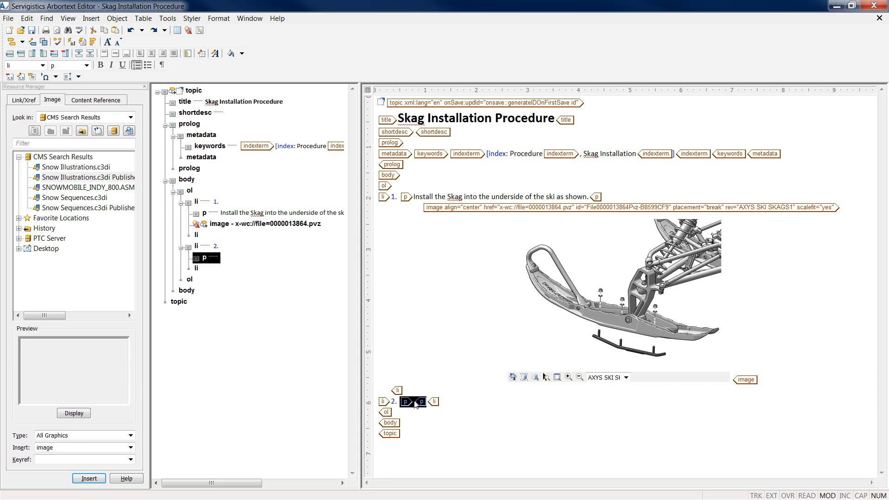
{"action": "type", "text": "Ensure that the Skag is installed in the correct direction. Protrusion is on the back half of the Ski."}
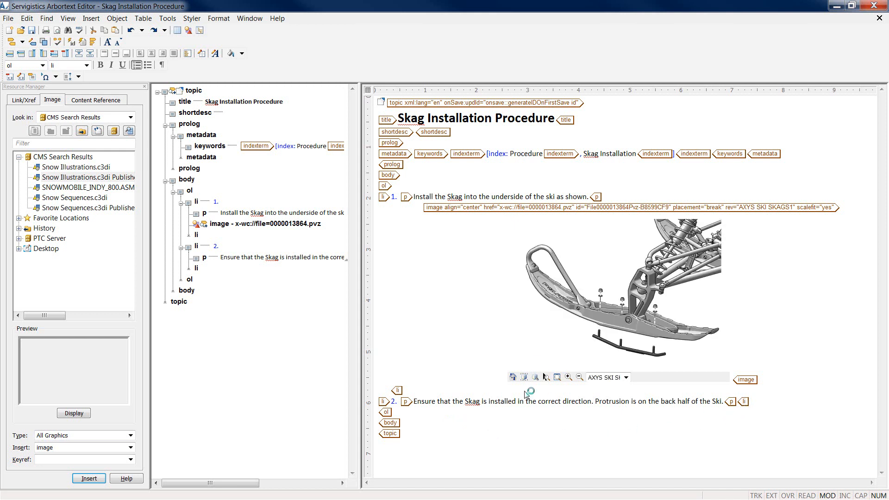
- Insert Snow Illustrations into step 2, previewing figures like 600967C until the FWD-arrow ski view shows
{"action": "left_click", "coordinate": [88, 176]}
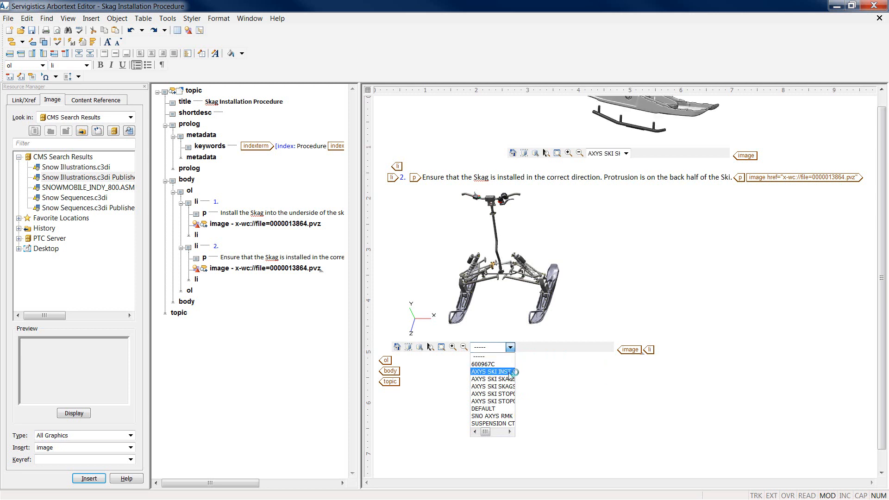
{"action": "left_click", "coordinate": [491, 372]}
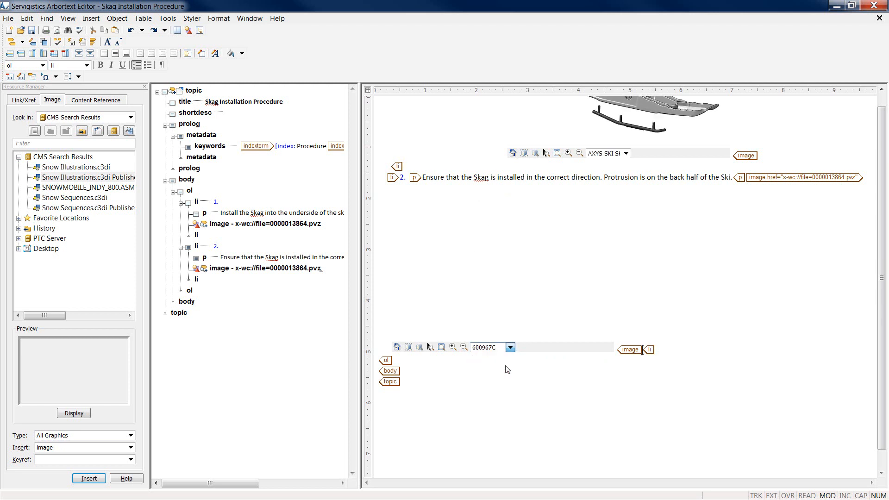
{"action": "left_click", "coordinate": [509, 347]}
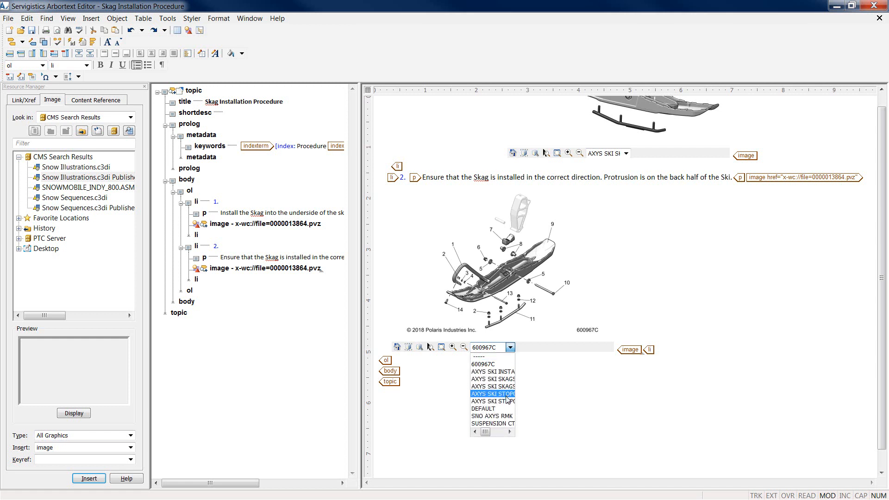
{"action": "left_click", "coordinate": [492, 394]}
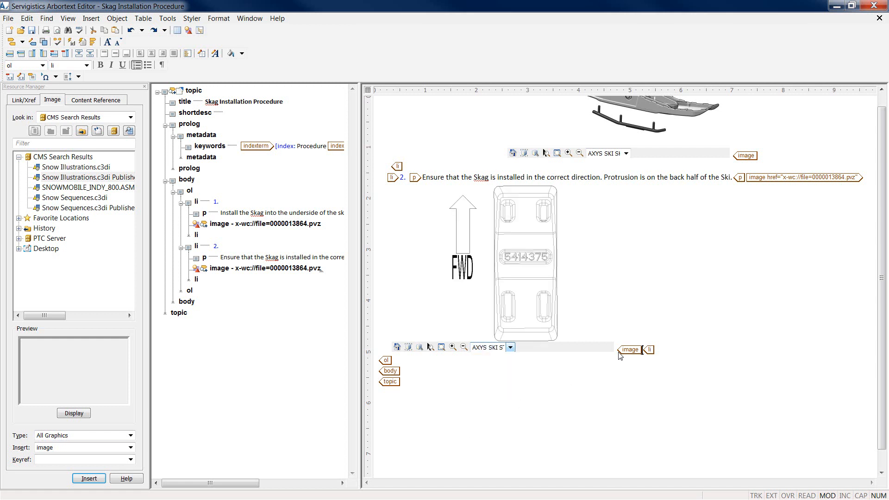
- Set step 2's image revision attribute to the AXYS SKI SKAGS3-01 figure
{"action": "left_click", "coordinate": [502, 266]}
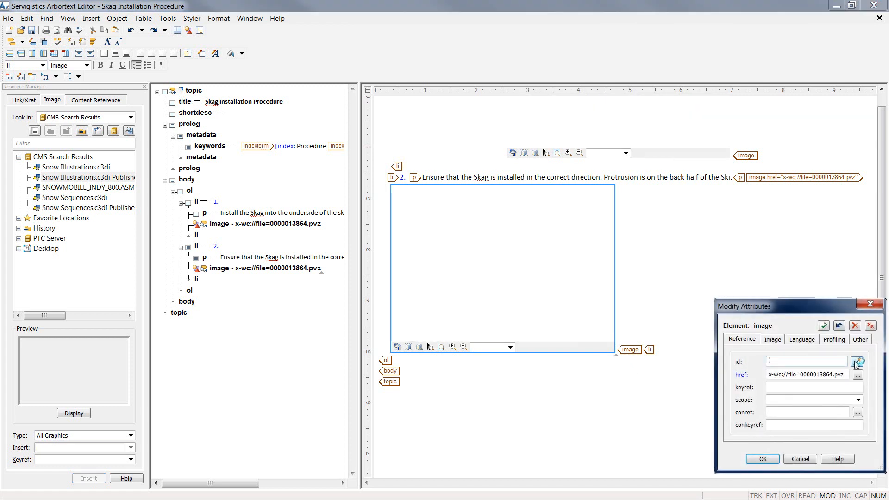
{"action": "left_click", "coordinate": [772, 339]}
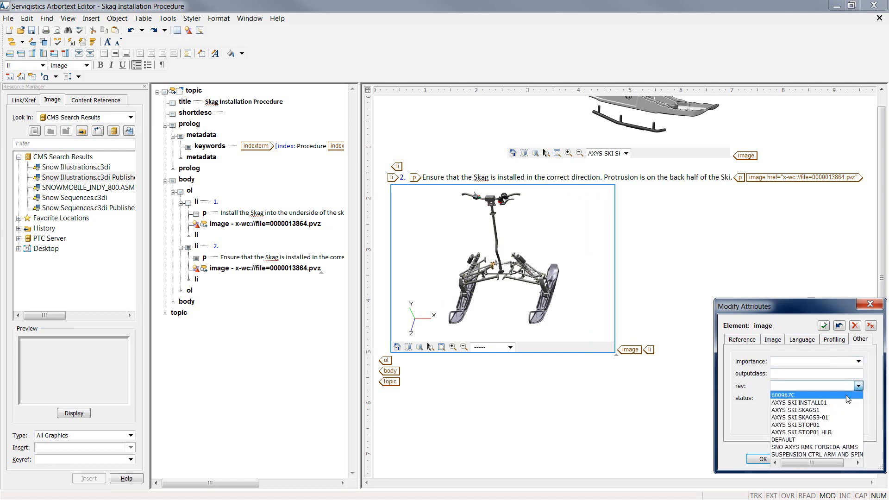
{"action": "left_click", "coordinate": [801, 418]}
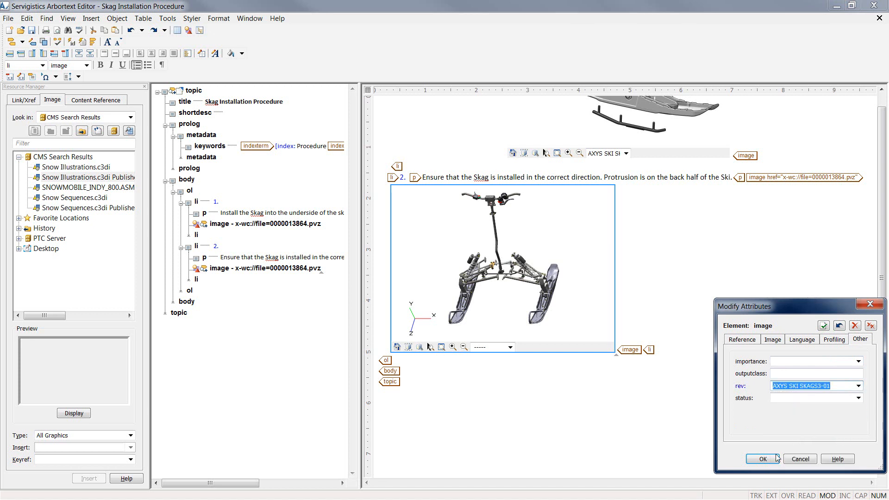
{"action": "left_click", "coordinate": [762, 458]}
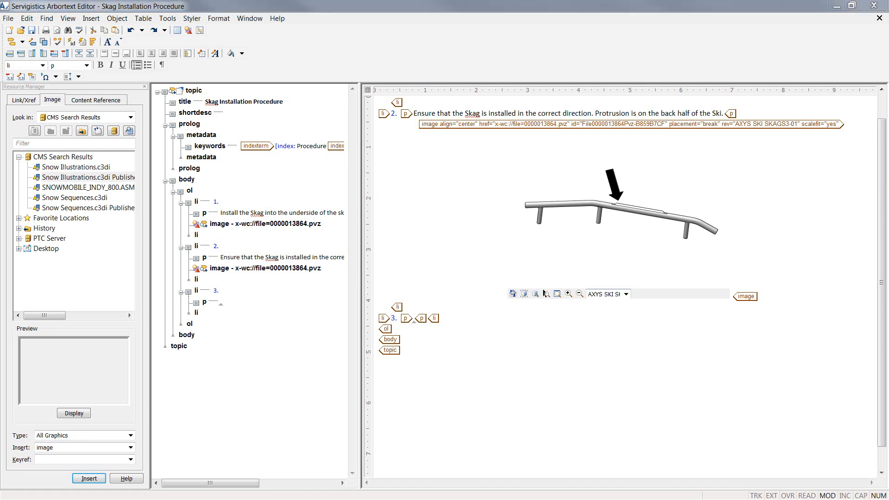
- Write step 3, 'Install the washers onto the Skag posts from the top of the ski.', and step 4 on flange nuts
{"action": "left_click", "coordinate": [406, 318]}
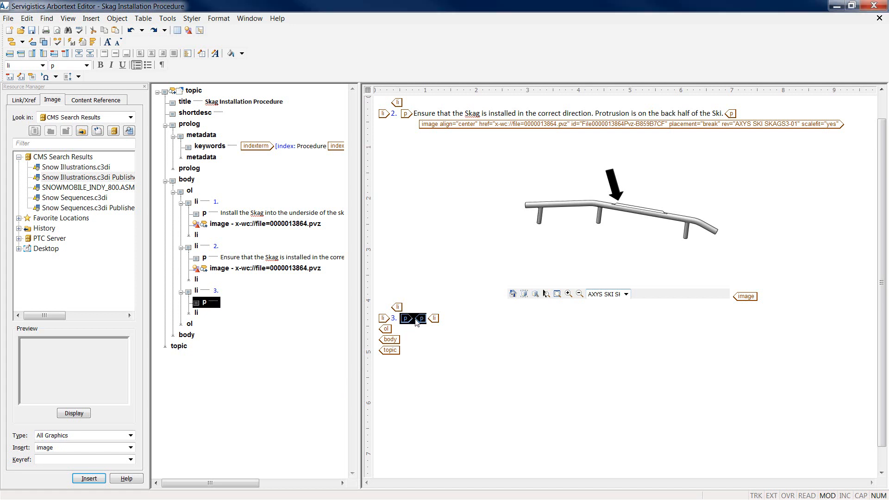
{"action": "type", "text": "Install the washers onto the Skag posts from the top of the ski."}
{"action": "type", "text": "Install the new flange nuts"}
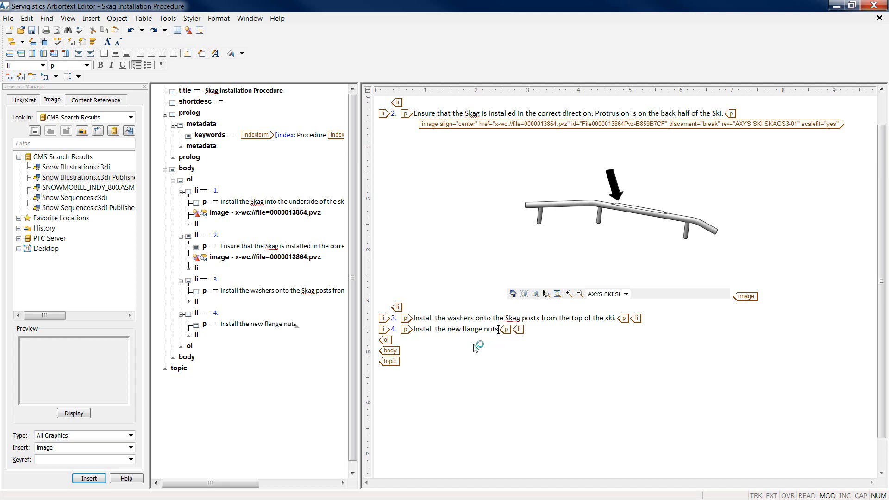
{"action": "type", "text": "and torque to specification."}
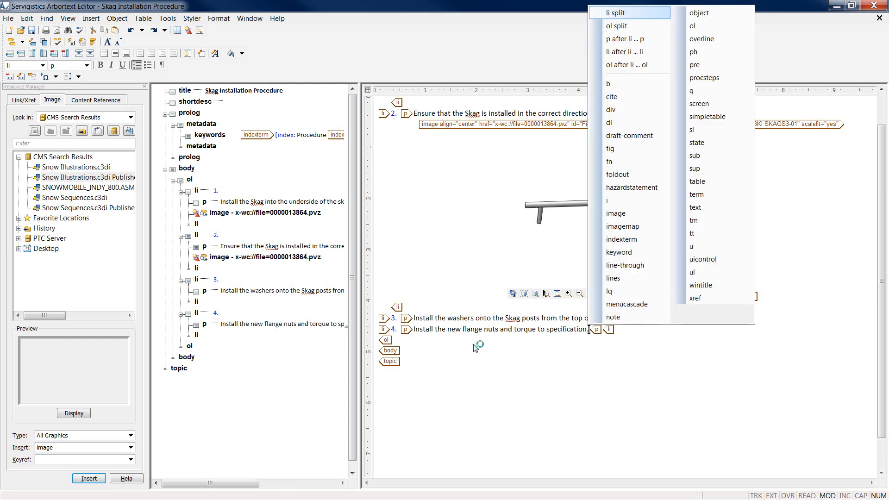
{"action": "mouse_move", "coordinate": [584, 319]}
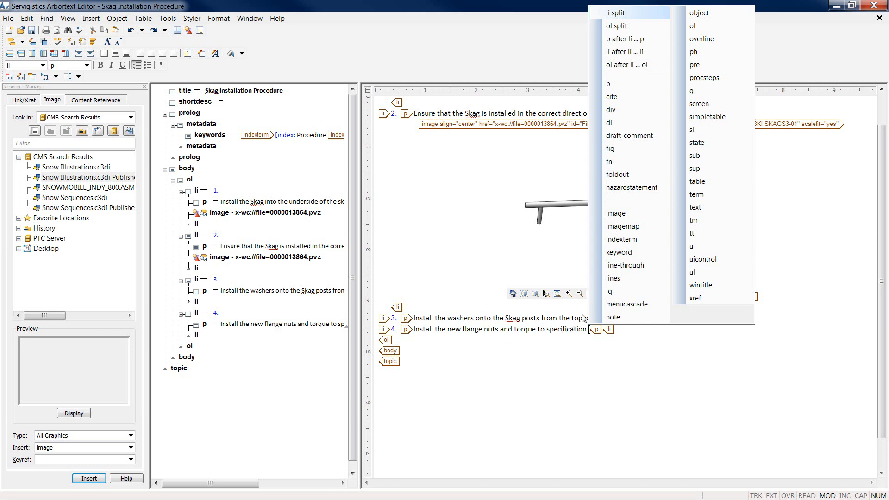
{"action": "mouse_move", "coordinate": [633, 317]}
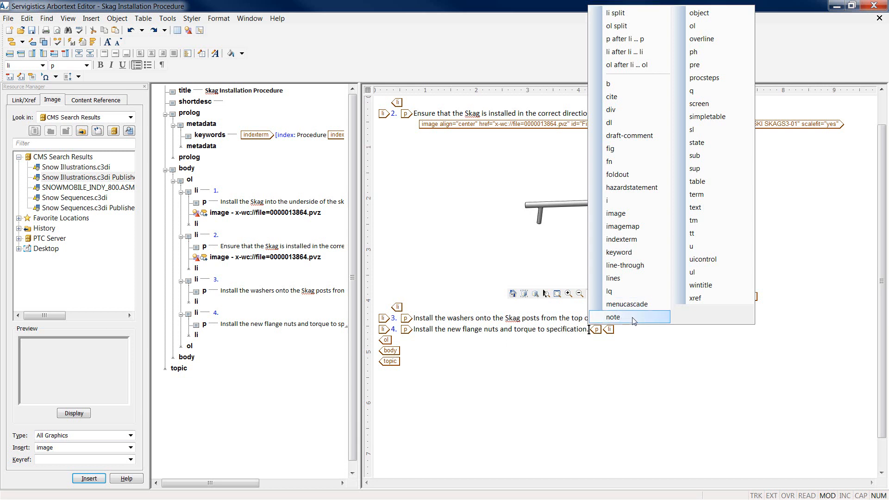
- Add a torque-type note to step 4 reading 'Ski Skag Fastener Torque:'
{"action": "left_click", "coordinate": [613, 316]}
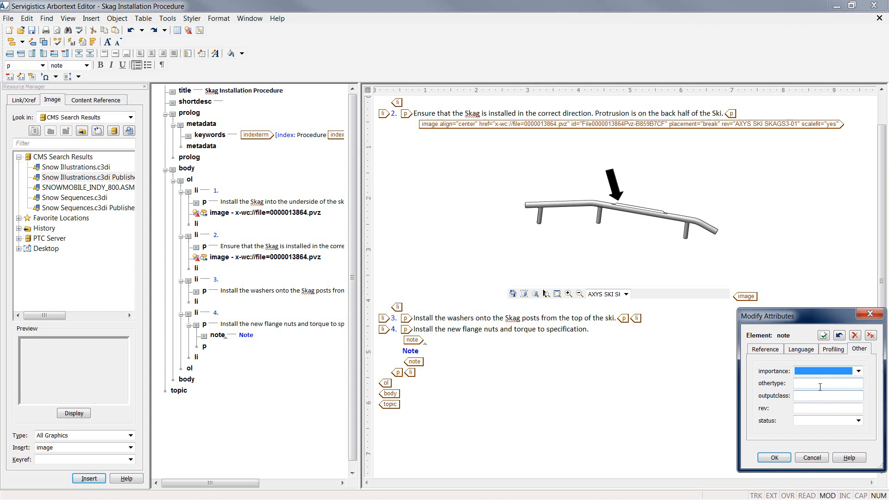
{"action": "type", "text": "torque"}
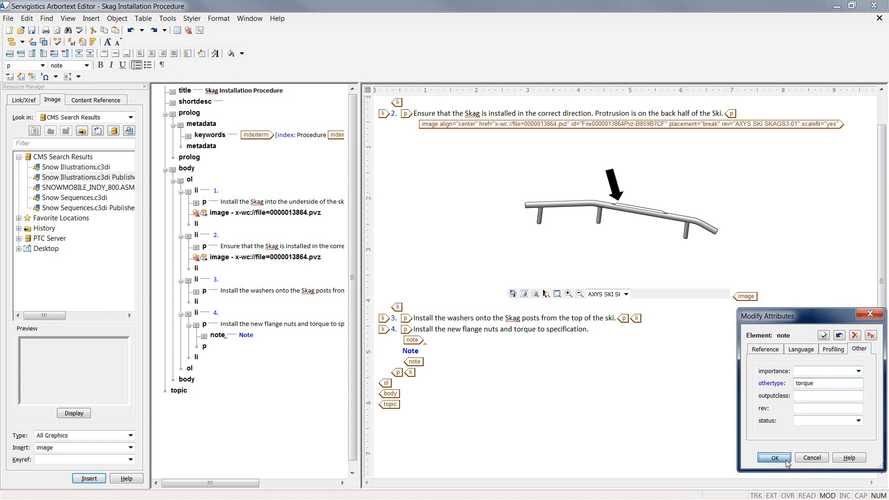
{"action": "left_click", "coordinate": [773, 457]}
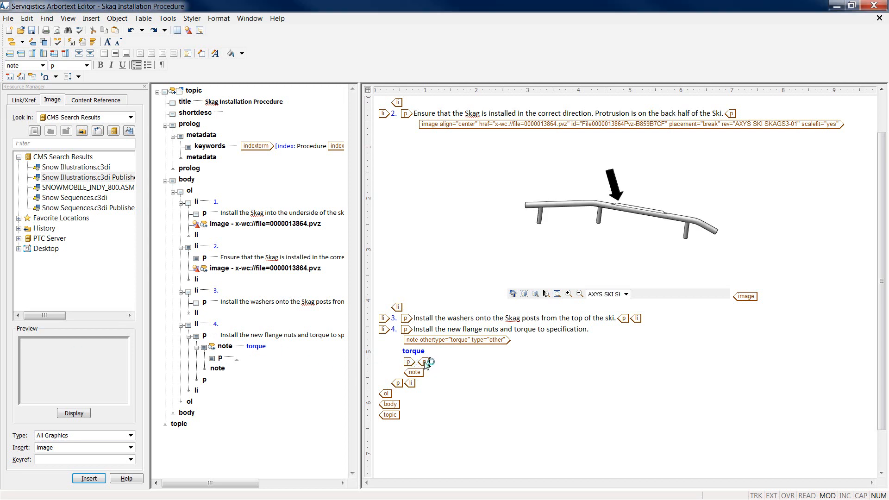
{"action": "type", "text": "Ski Skag Fastener Torque:"}
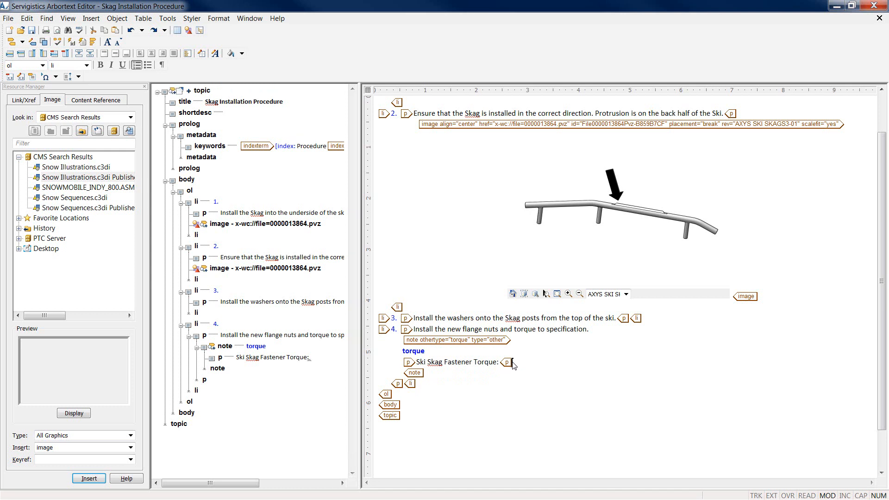
- Insert the '7 ft-lbs (10 Nm)' entry from the AXYS Master Torque Table into the note
{"action": "left_click", "coordinate": [96, 100]}
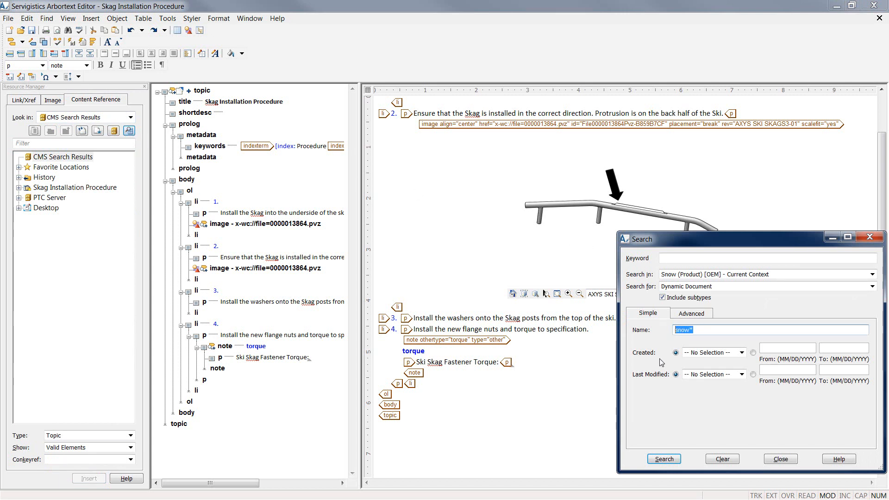
{"action": "type", "text": "*ma"}
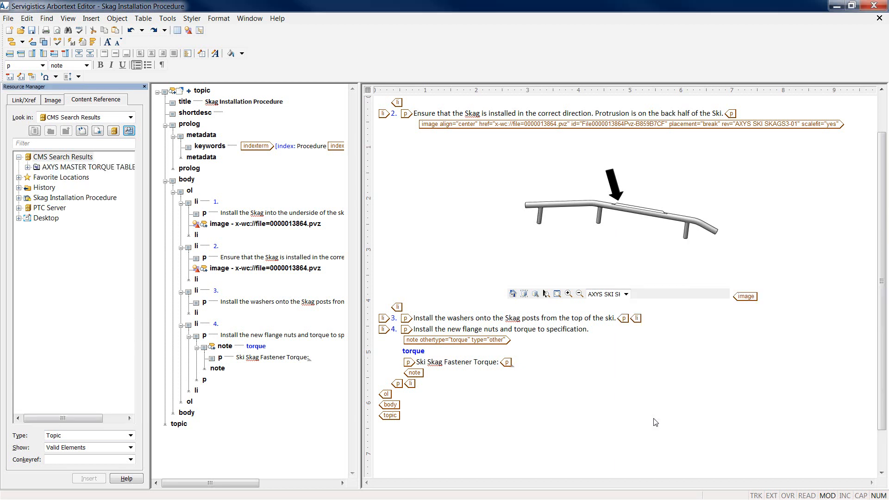
{"action": "mouse_move", "coordinate": [33, 176]}
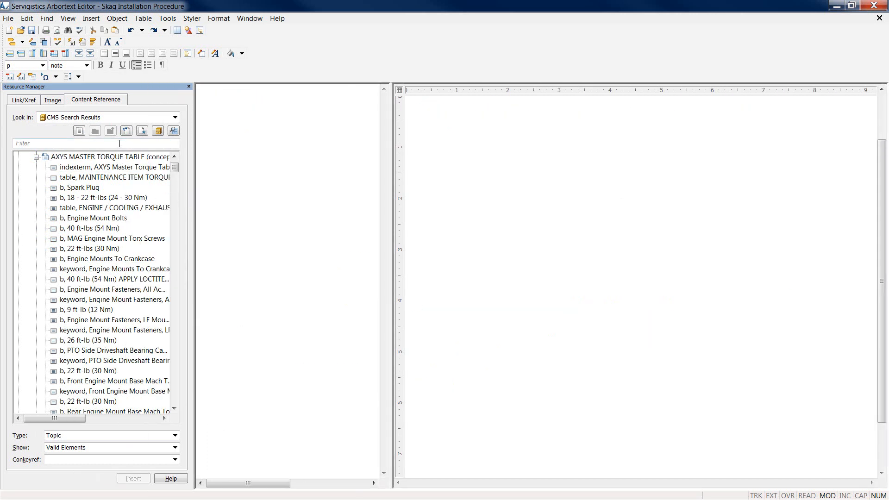
{"action": "type", "text": "7 ft-lbs (10"}
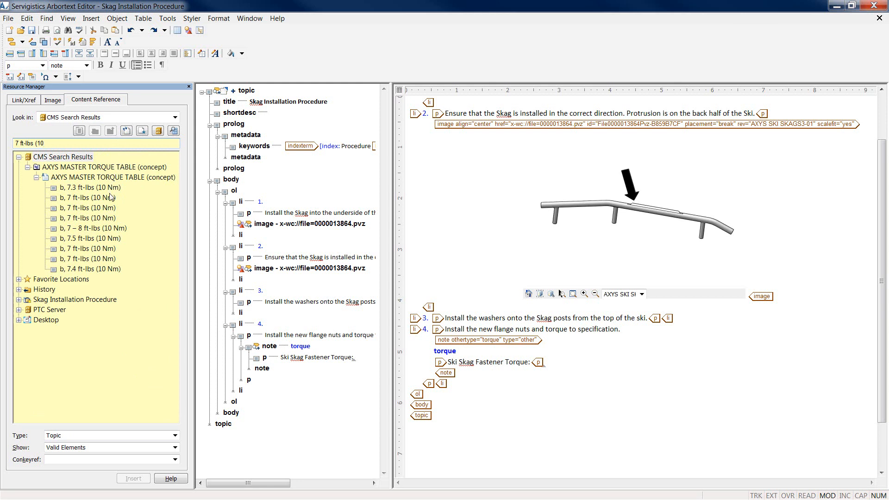
{"action": "left_click", "coordinate": [88, 207]}
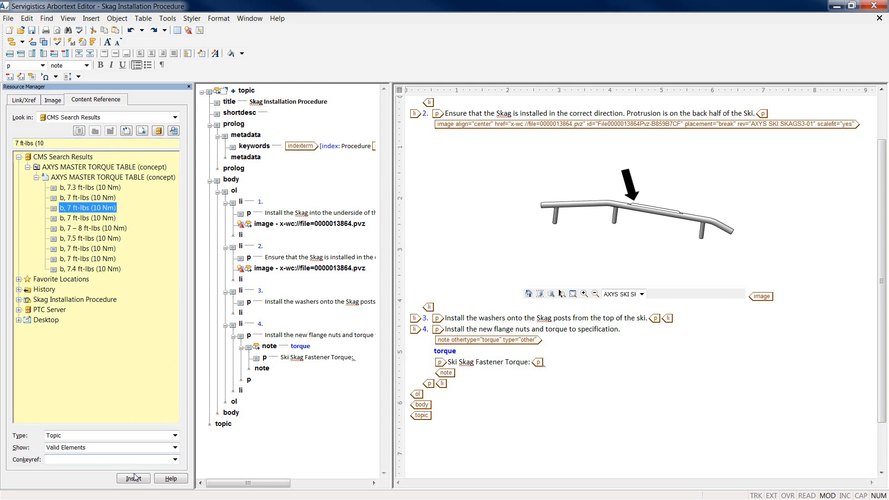
{"action": "left_click", "coordinate": [133, 478]}
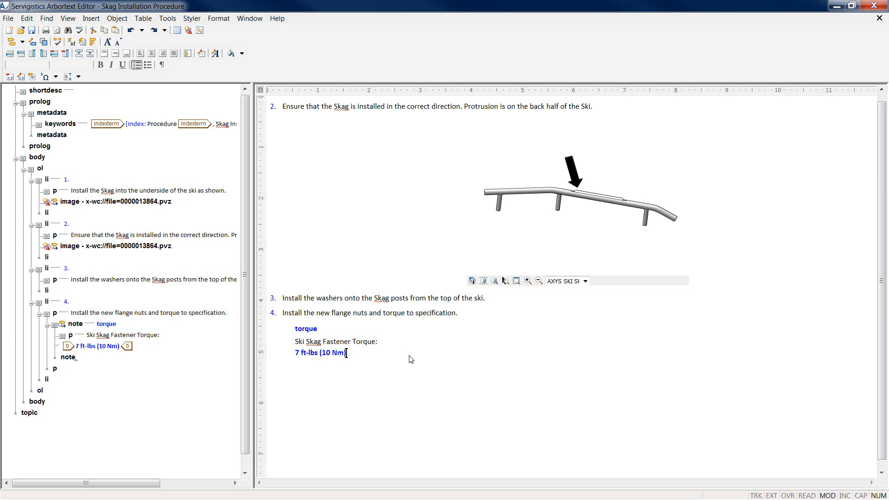
- Open the Check In Object dialog for the Skag Installation Procedure topic
{"action": "scroll", "scroll_direction": "down", "scroll_amount": 3}
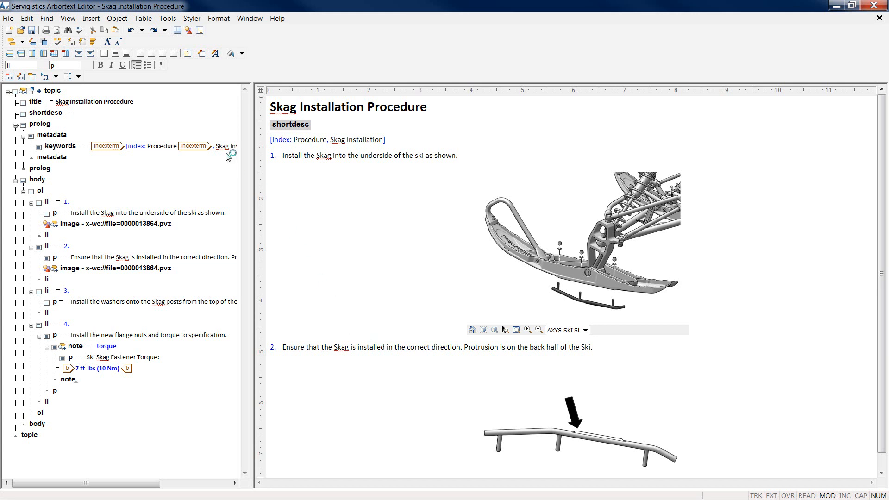
{"action": "left_click", "coordinate": [8, 18]}
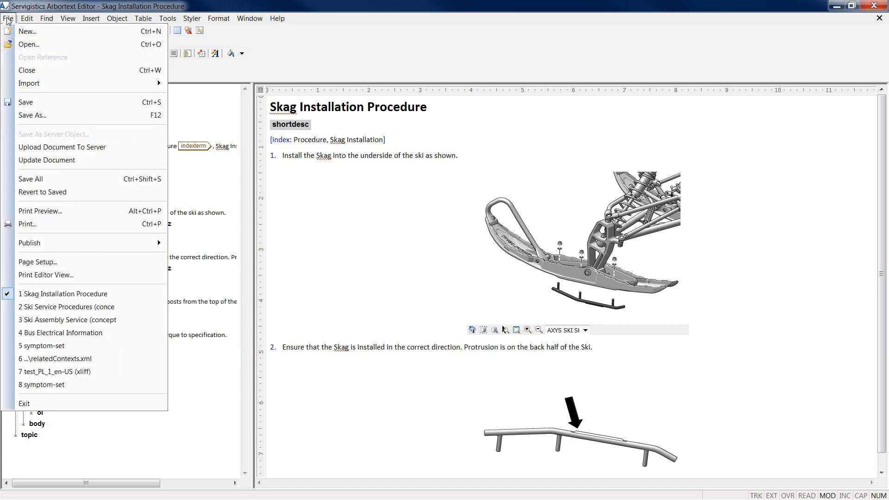
{"action": "left_click", "coordinate": [116, 18]}
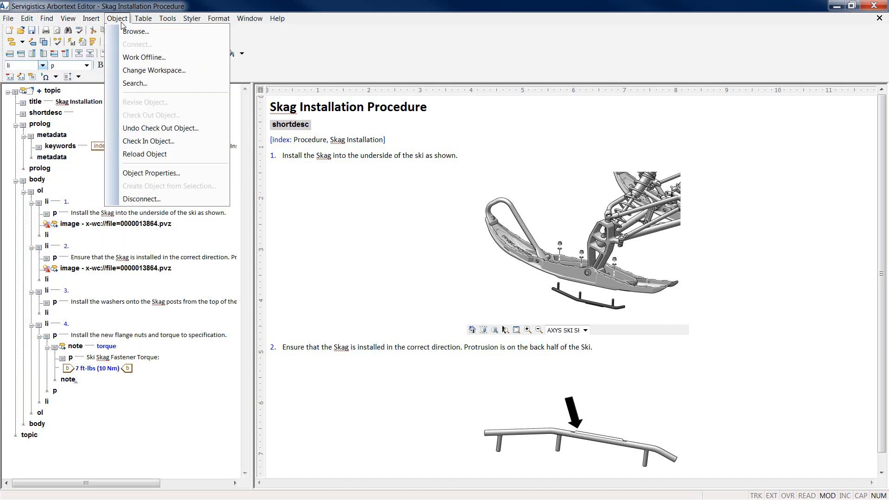
{"action": "mouse_move", "coordinate": [148, 141]}
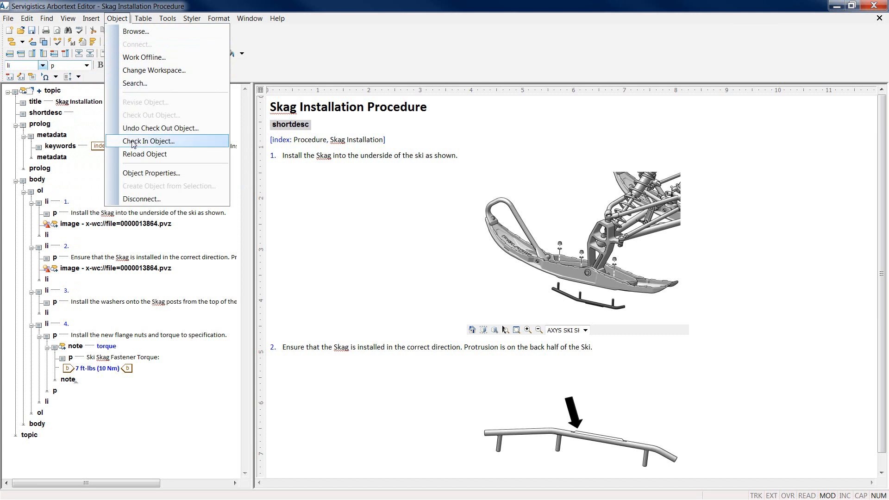
{"action": "left_click", "coordinate": [149, 141]}
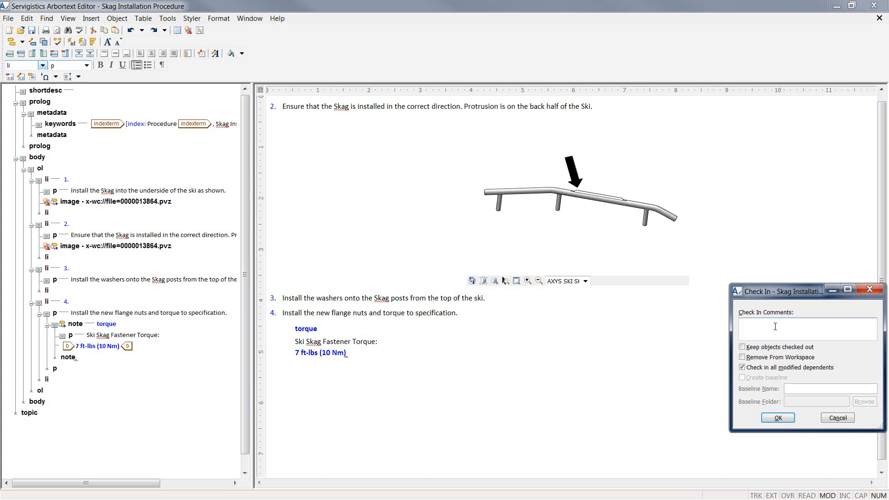
- Enter the check-in comment 'finished document' and confirm, checking in 4 objects
{"action": "type", "text": "finished"}
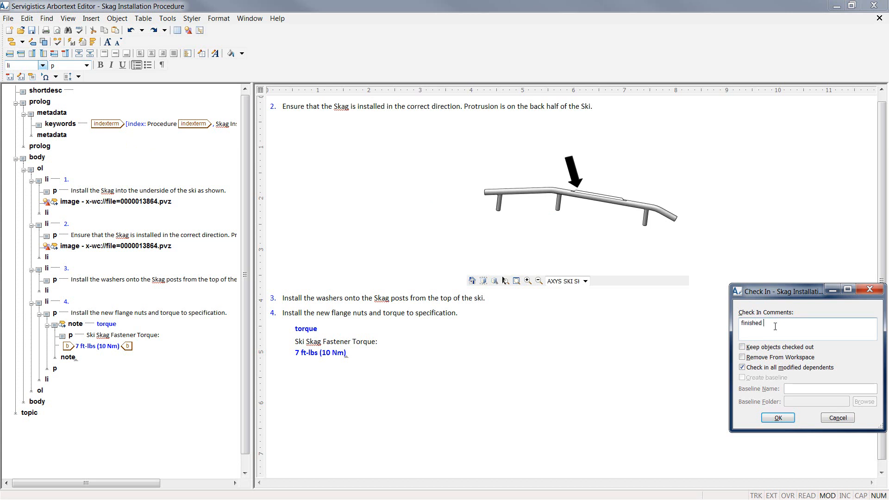
{"action": "type", "text": "document"}
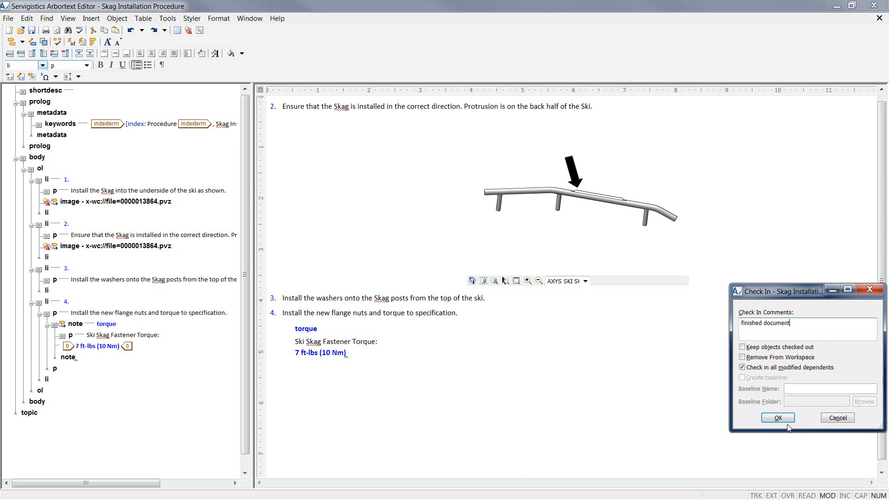
{"action": "left_click", "coordinate": [777, 418]}
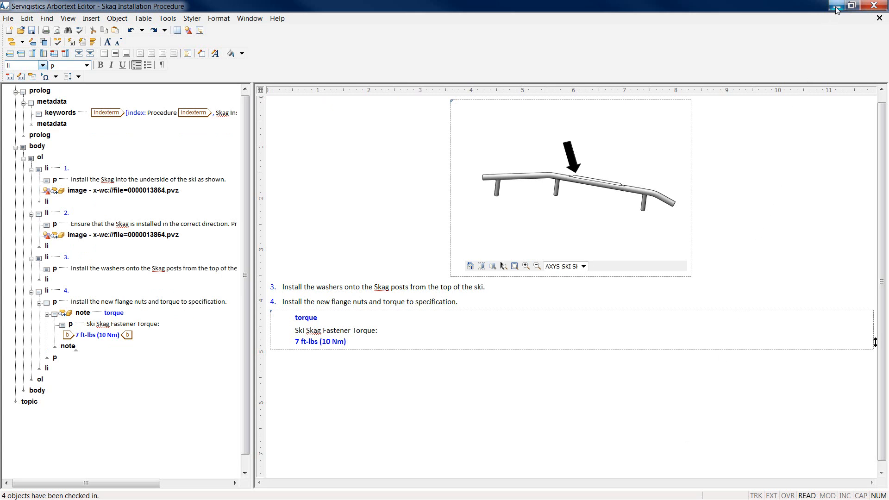
{"action": "mouse_move", "coordinate": [834, 5]}
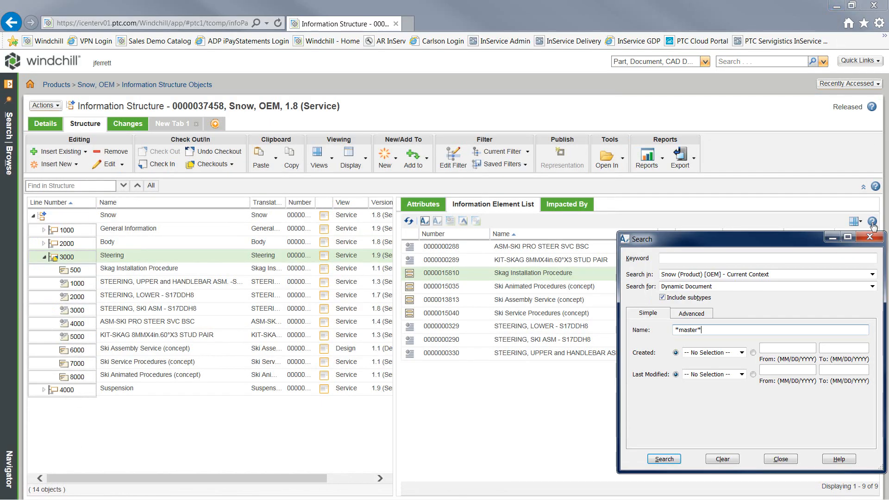
- Open Skag Installation Procedure 1.2, review its attributes, and view its empty Representations list
{"action": "left_click", "coordinate": [779, 459]}
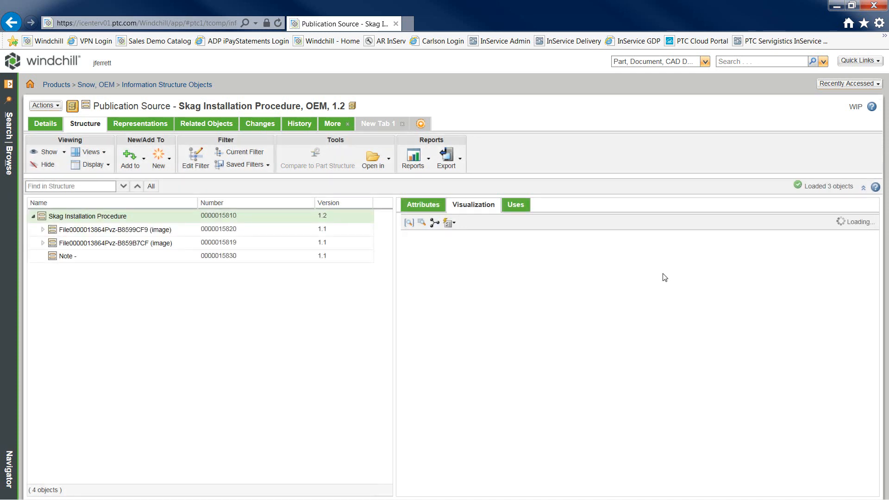
{"action": "left_click", "coordinate": [422, 205]}
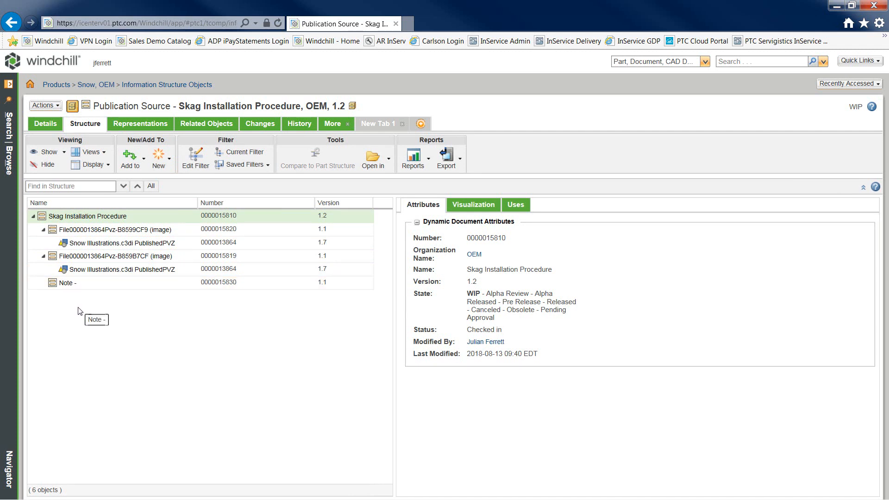
{"action": "mouse_move", "coordinate": [140, 123]}
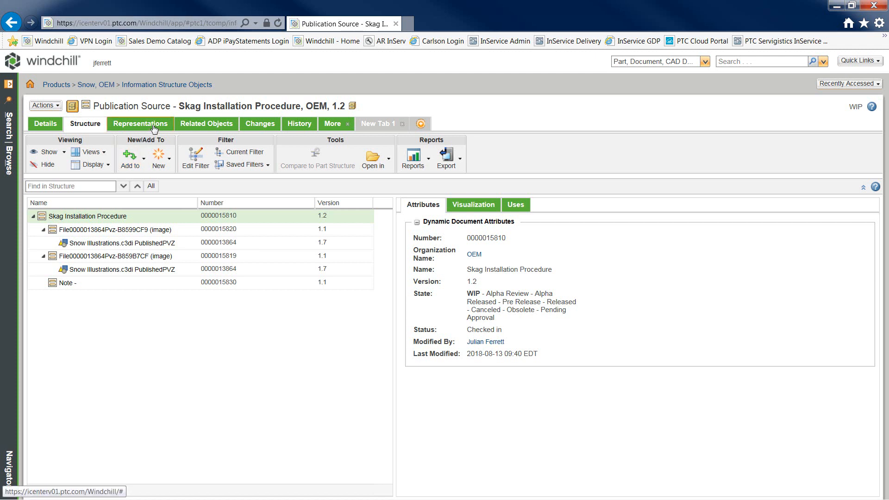
{"action": "left_click", "coordinate": [140, 124]}
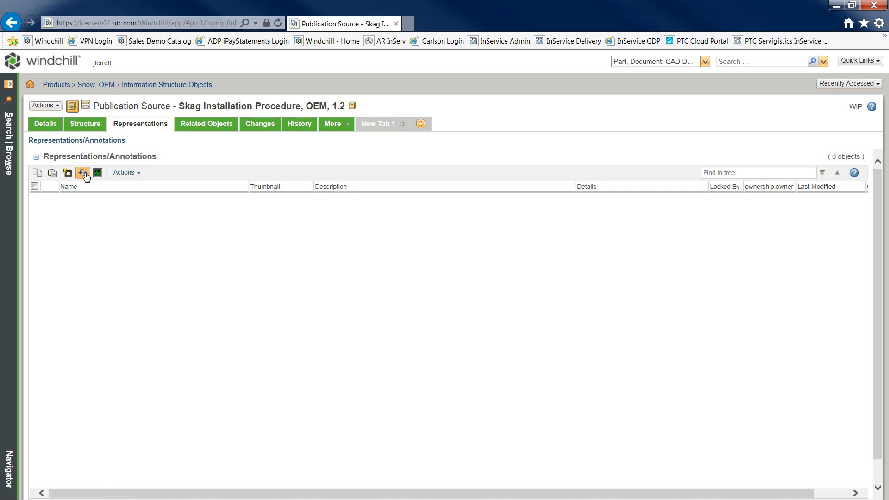
{"action": "left_click", "coordinate": [83, 173]}
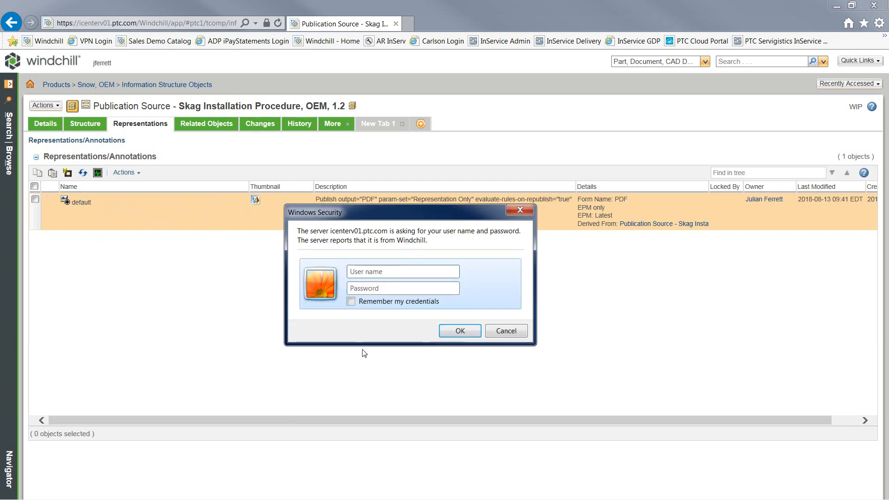
{"action": "type", "text": "jferrett"}
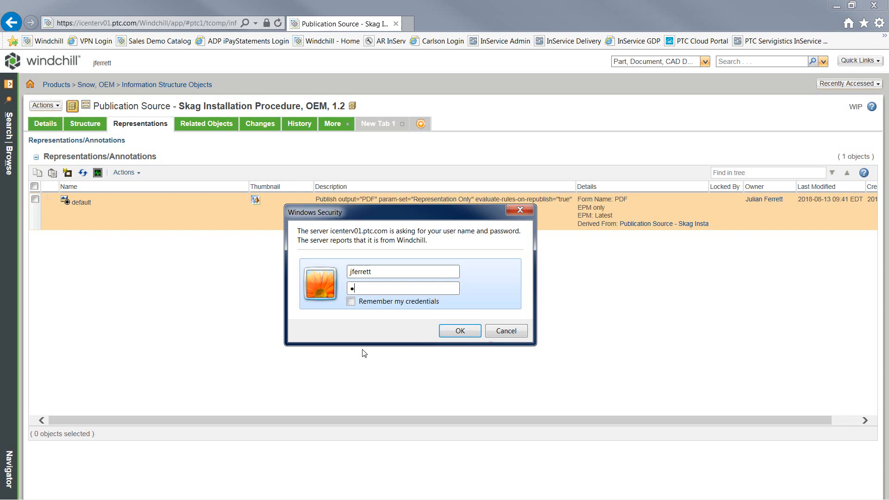
{"action": "left_click", "coordinate": [459, 330]}
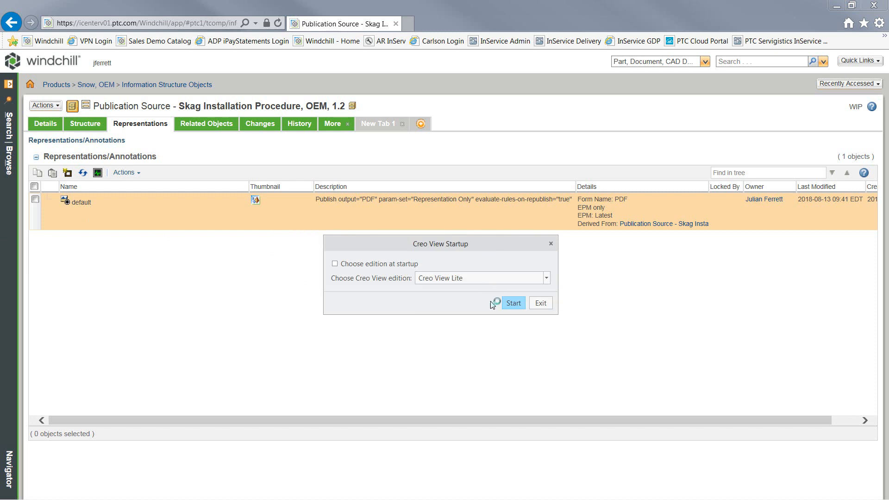
{"action": "left_click", "coordinate": [512, 303]}
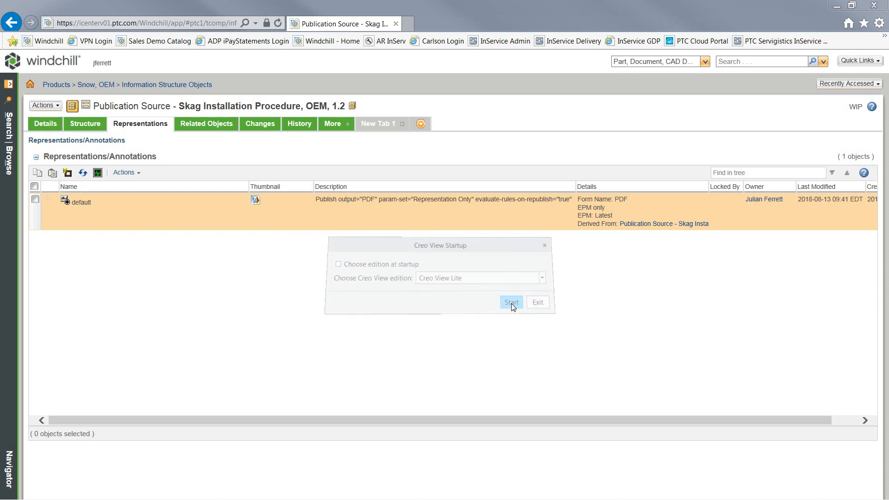
{"action": "left_click", "coordinate": [510, 301]}
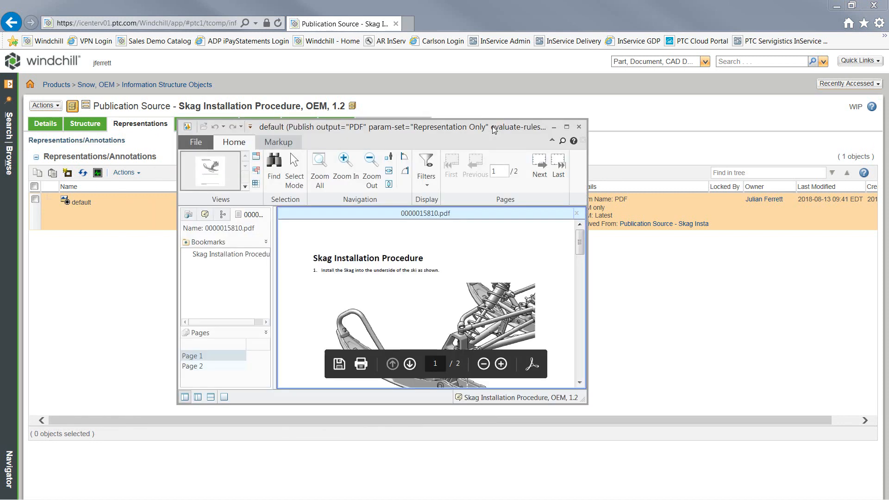
- Maximize Creo View, fit the page height, and show page 2 with steps three and four
{"action": "left_click", "coordinate": [566, 127]}
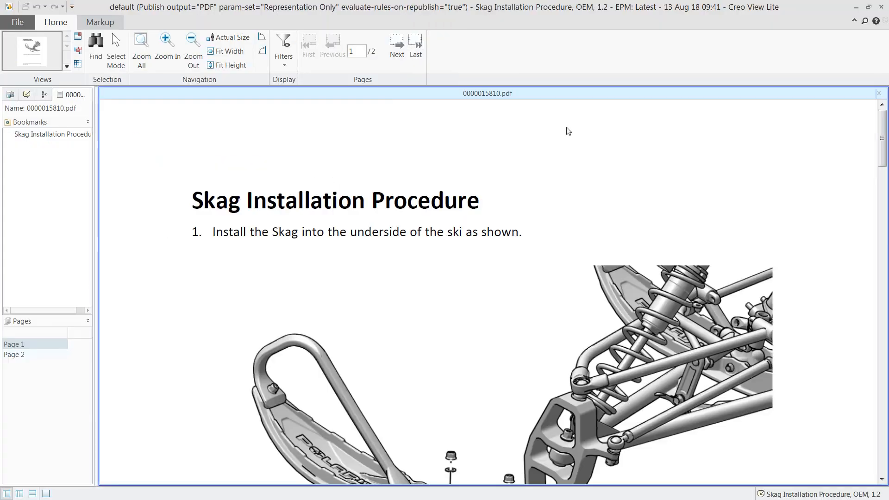
{"action": "mouse_move", "coordinate": [231, 65]}
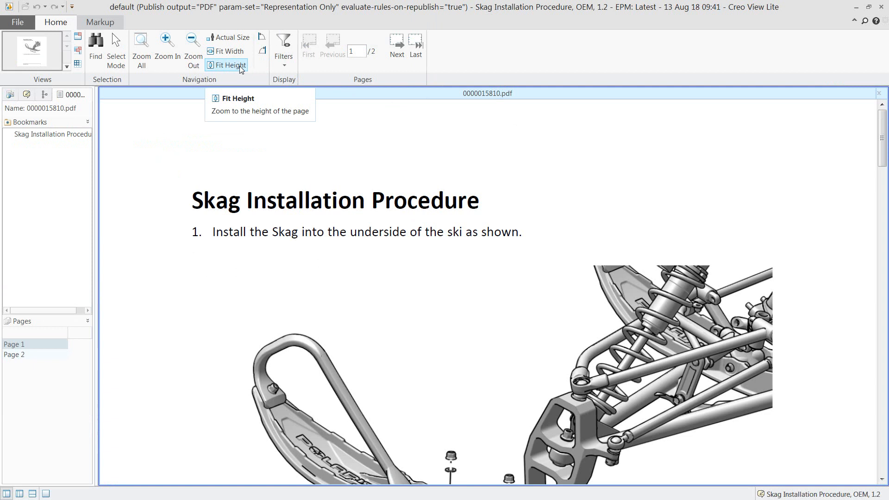
{"action": "left_click", "coordinate": [227, 65]}
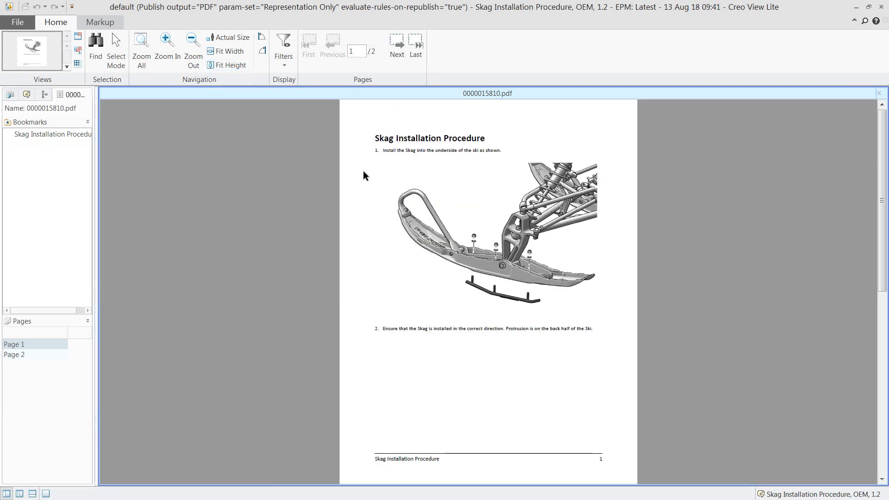
{"action": "left_click", "coordinate": [396, 45]}
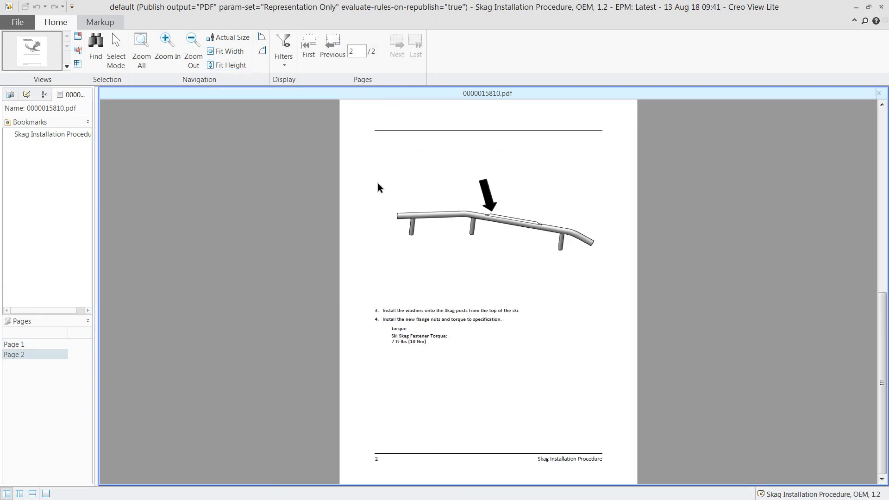